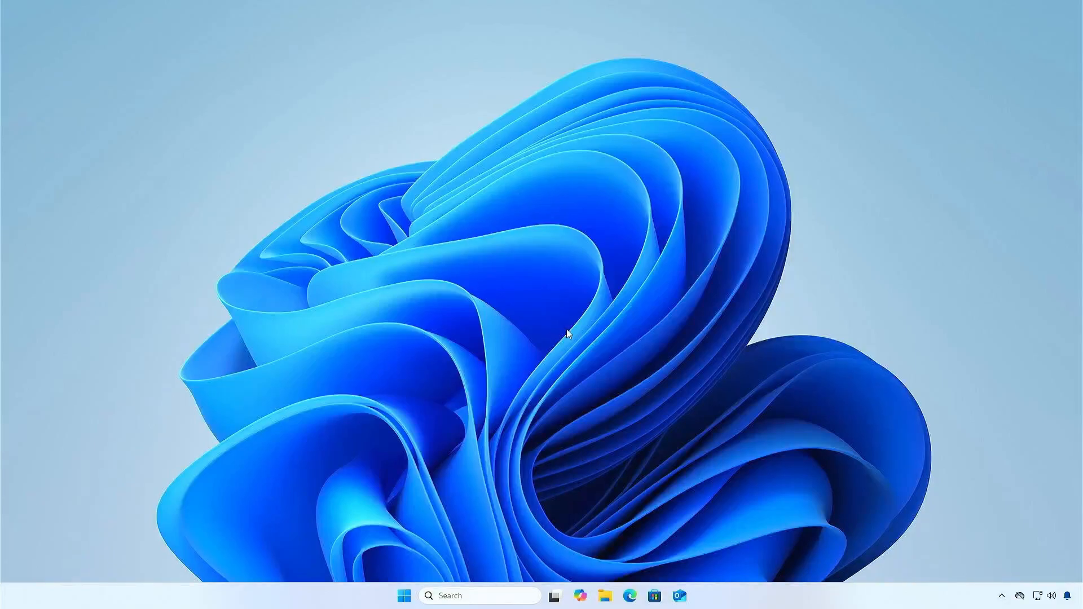
{"action": "mouse_move", "coordinate": [325, 599]}
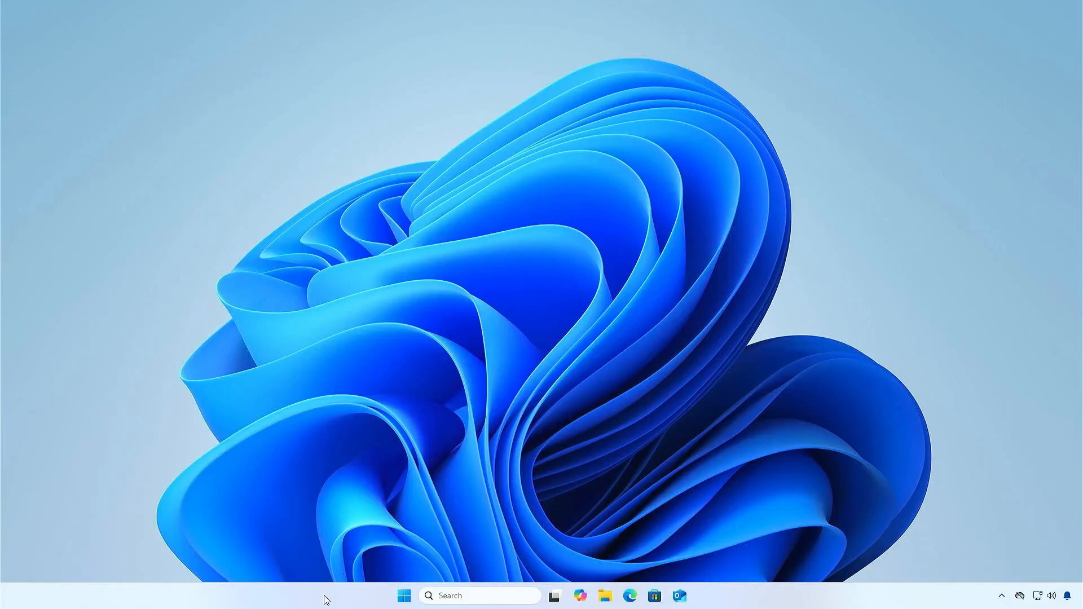
{"action": "mouse_move", "coordinate": [470, 454]}
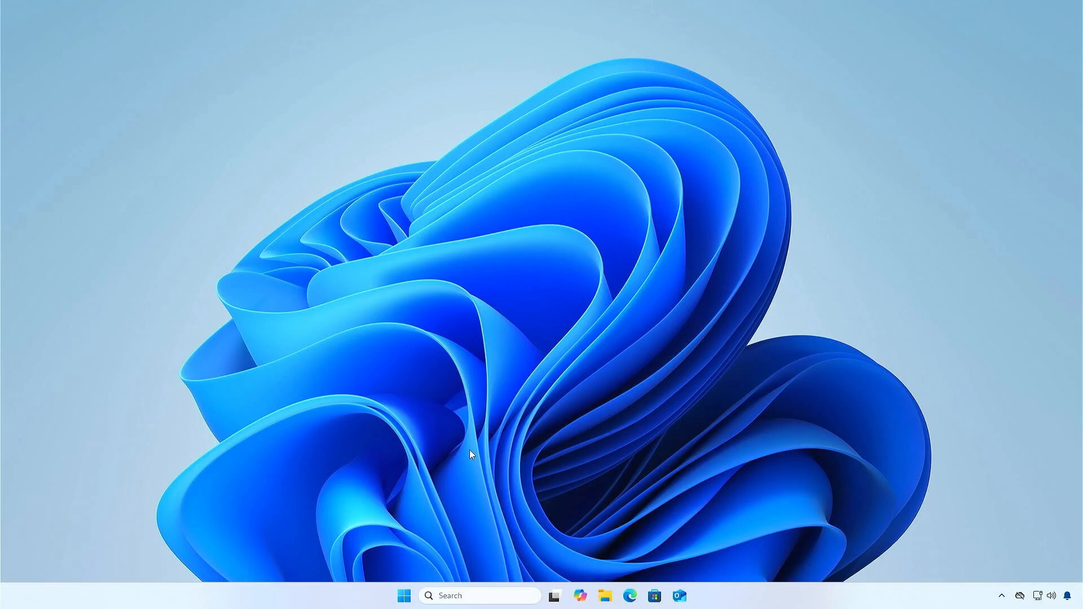
Open Task Manager from the taskbar and view the Processes page.
{"action": "left_click", "coordinate": [690, 596]}
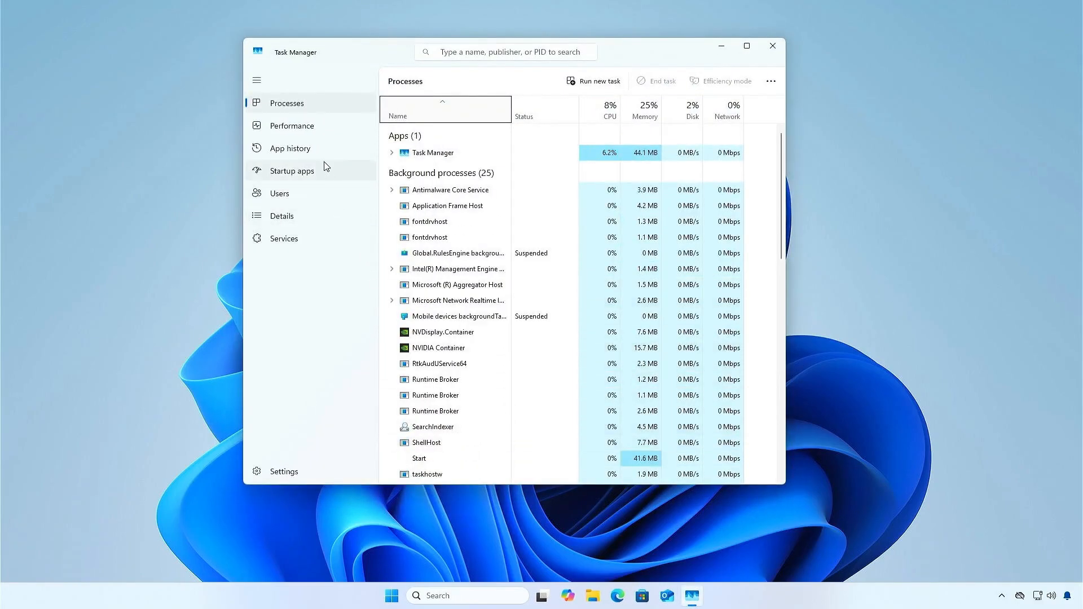
{"action": "left_click", "coordinate": [291, 125]}
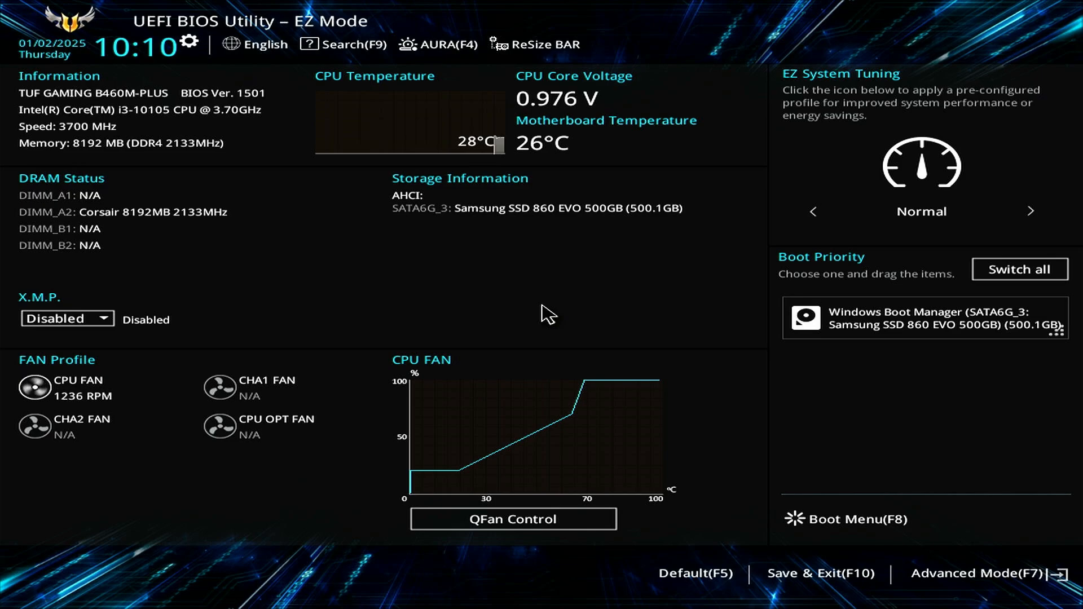
{"action": "mouse_move", "coordinate": [126, 321]}
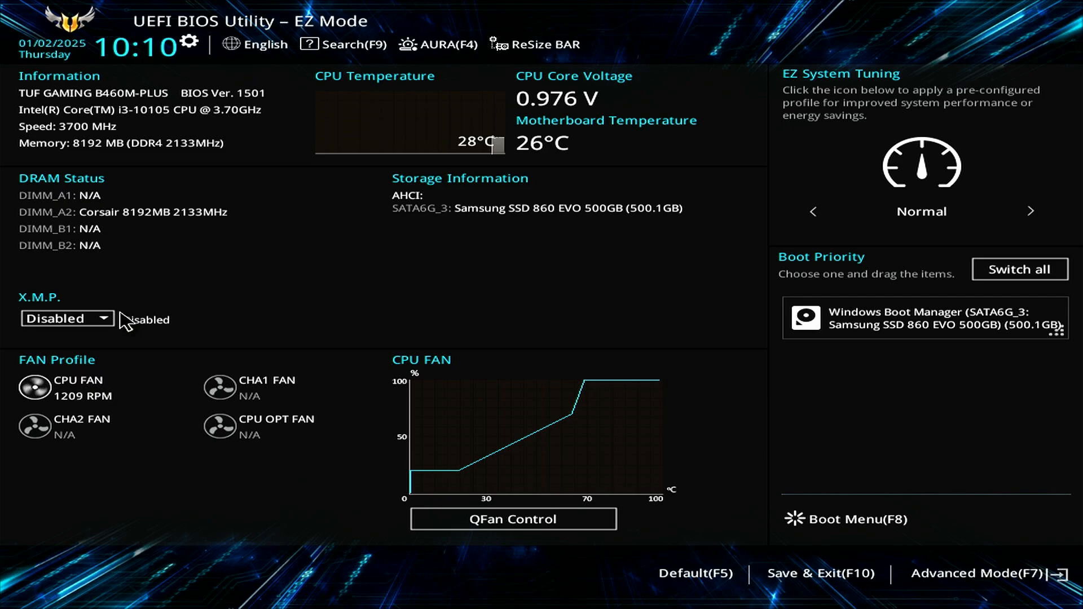
Enable the XMP profile (DDR4-2667) in EZ Mode, then enter Advanced Mode.
{"action": "left_click", "coordinate": [67, 318]}
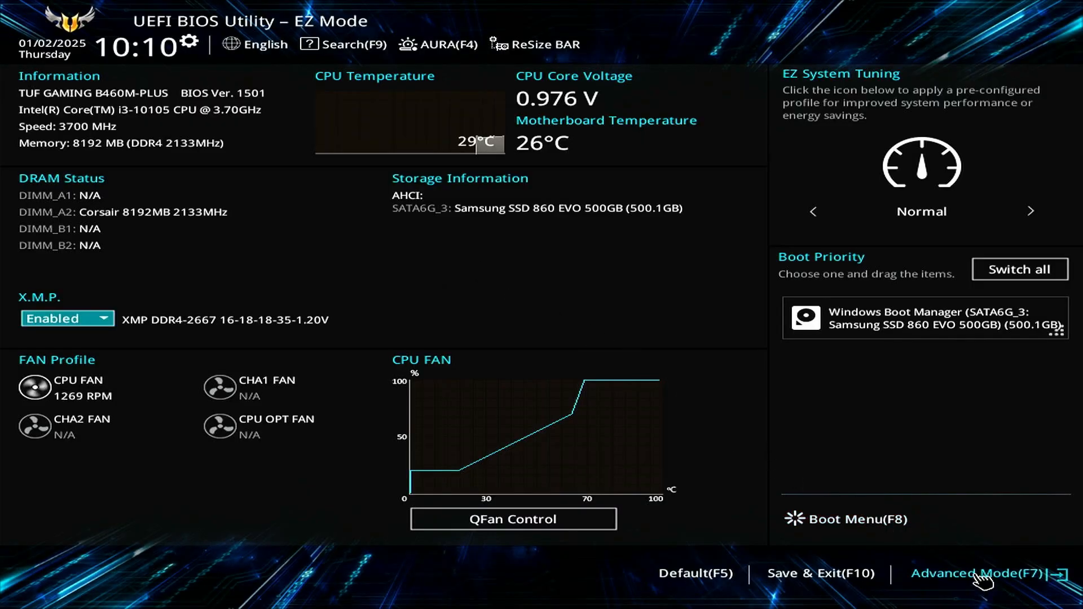
{"action": "left_click", "coordinate": [978, 573]}
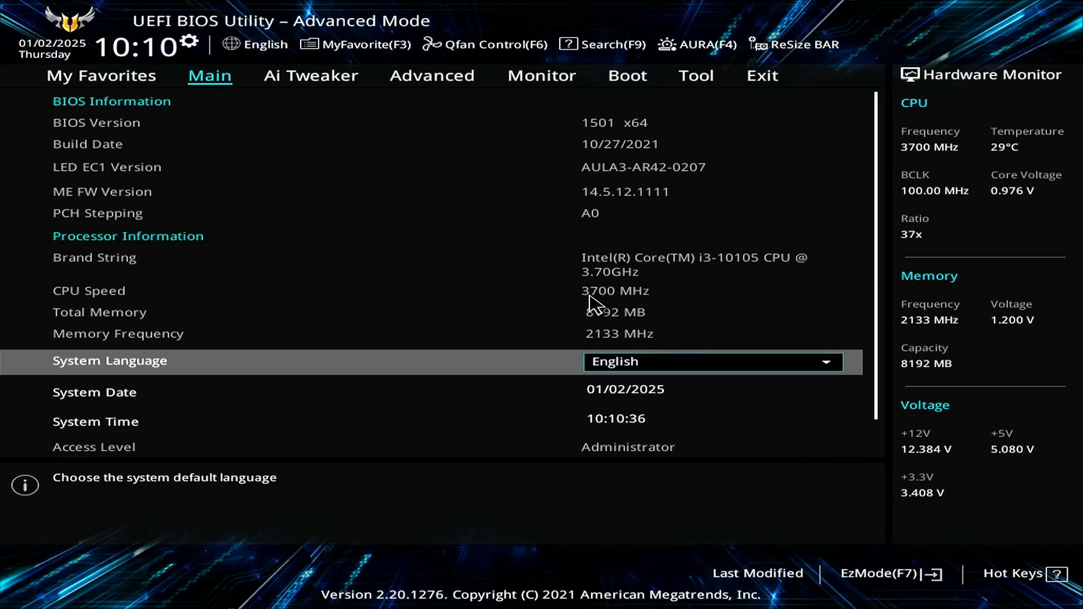
Check the Ai Overclock Tuner in Ai Tweaker, then view DIMM_A2's SPD information.
{"action": "left_click", "coordinate": [311, 76]}
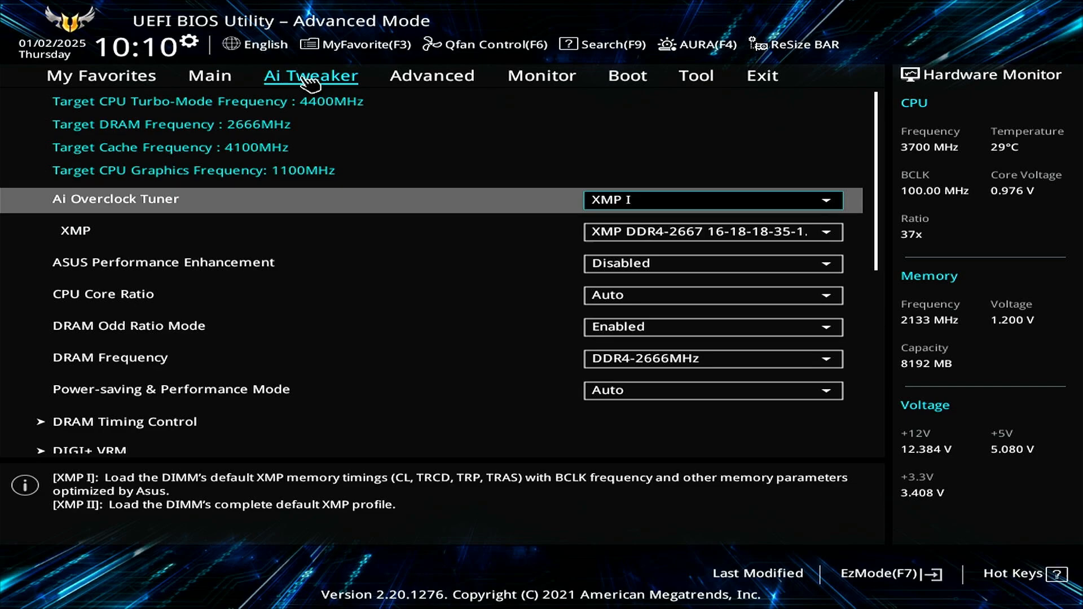
{"action": "mouse_move", "coordinate": [412, 133]}
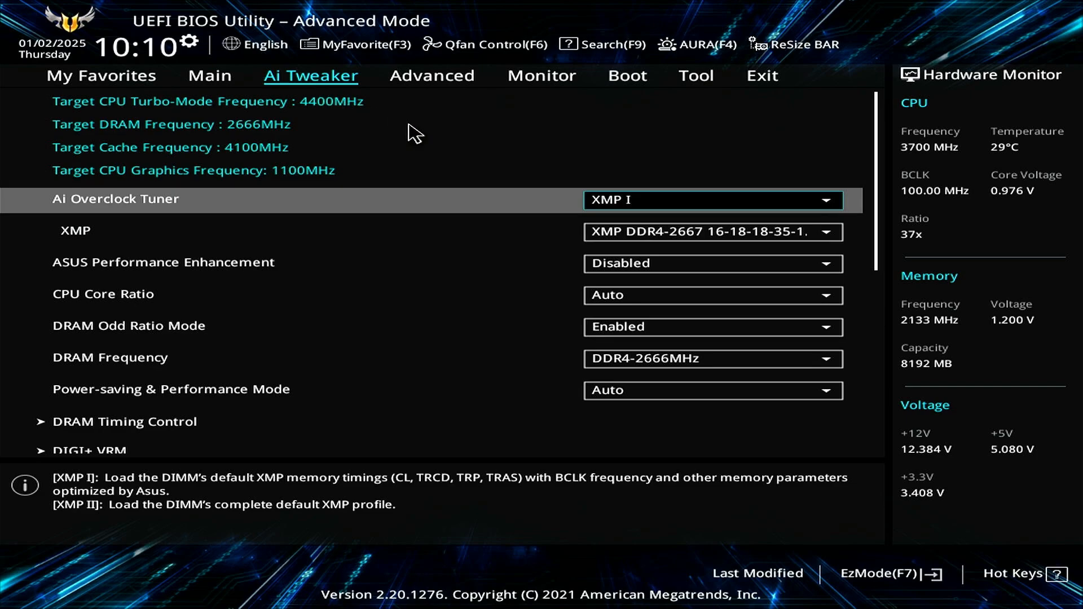
{"action": "mouse_move", "coordinate": [729, 207]}
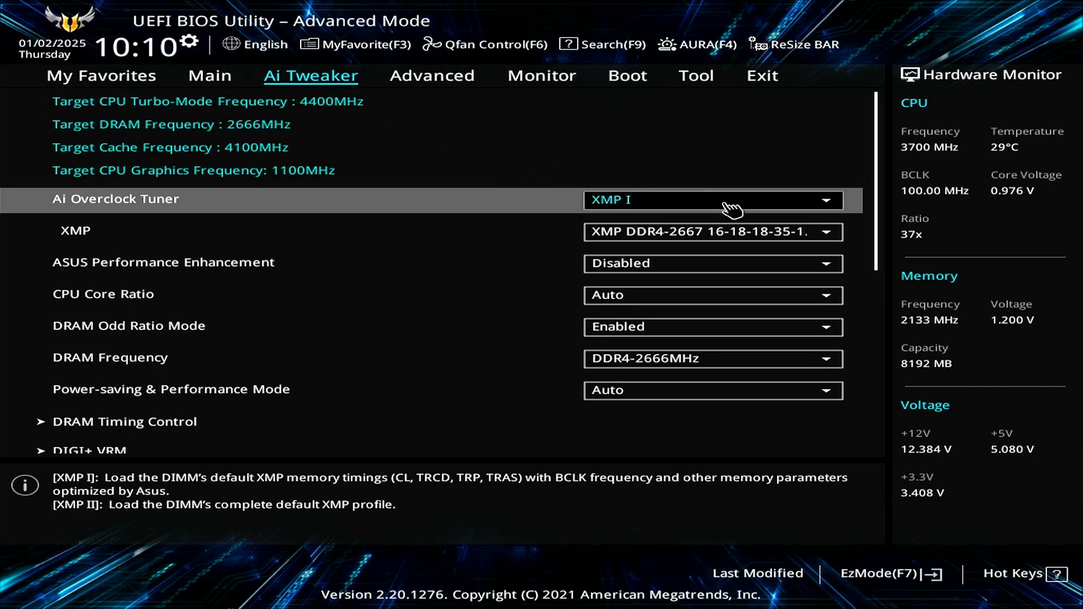
{"action": "left_click", "coordinate": [711, 200]}
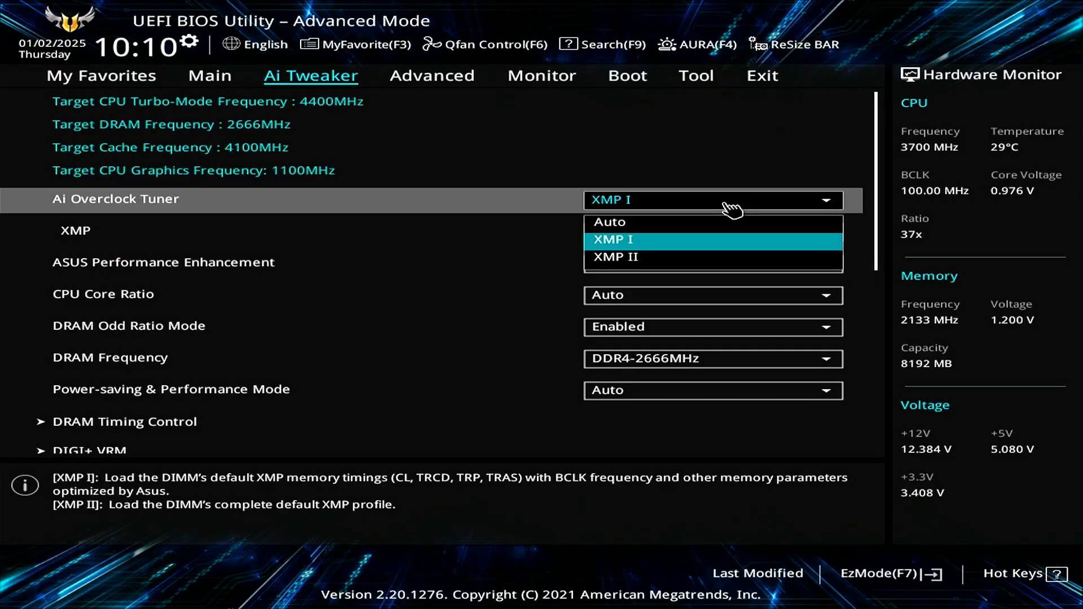
{"action": "left_click", "coordinate": [696, 75]}
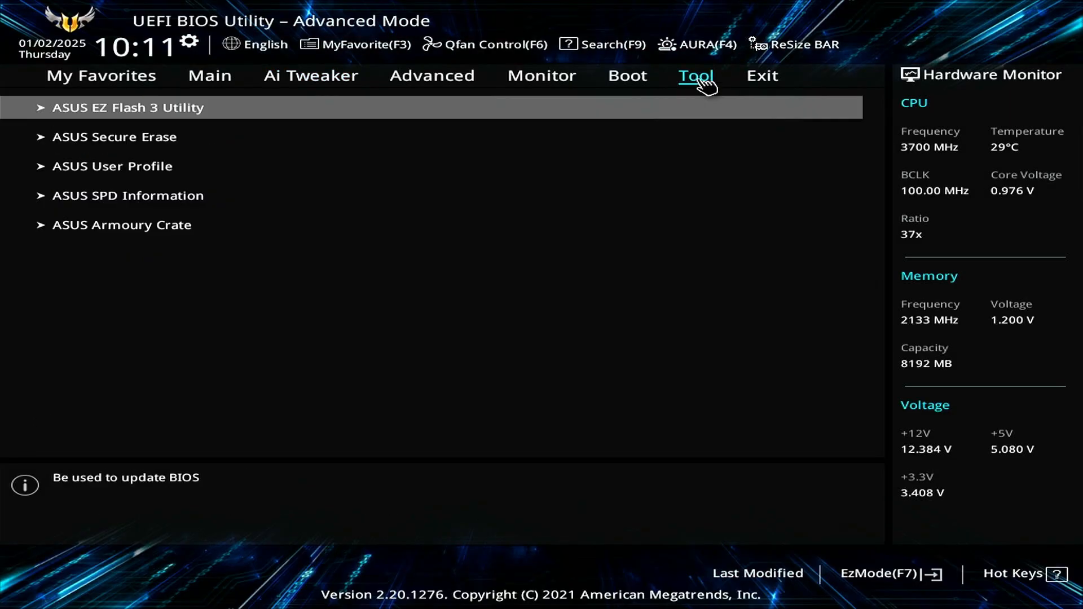
{"action": "mouse_move", "coordinate": [677, 101]}
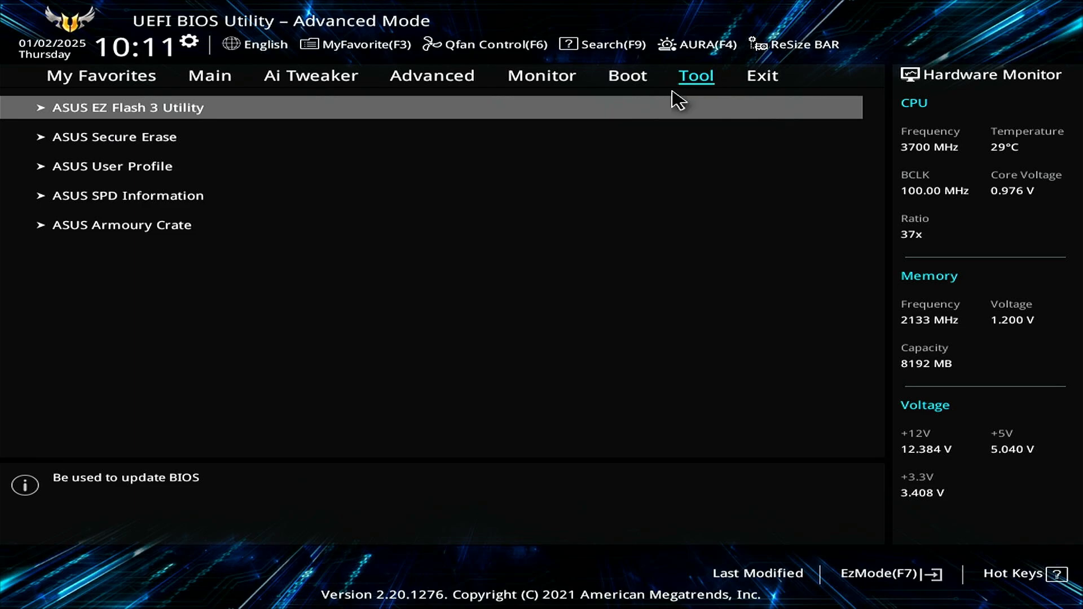
{"action": "mouse_move", "coordinate": [349, 196]}
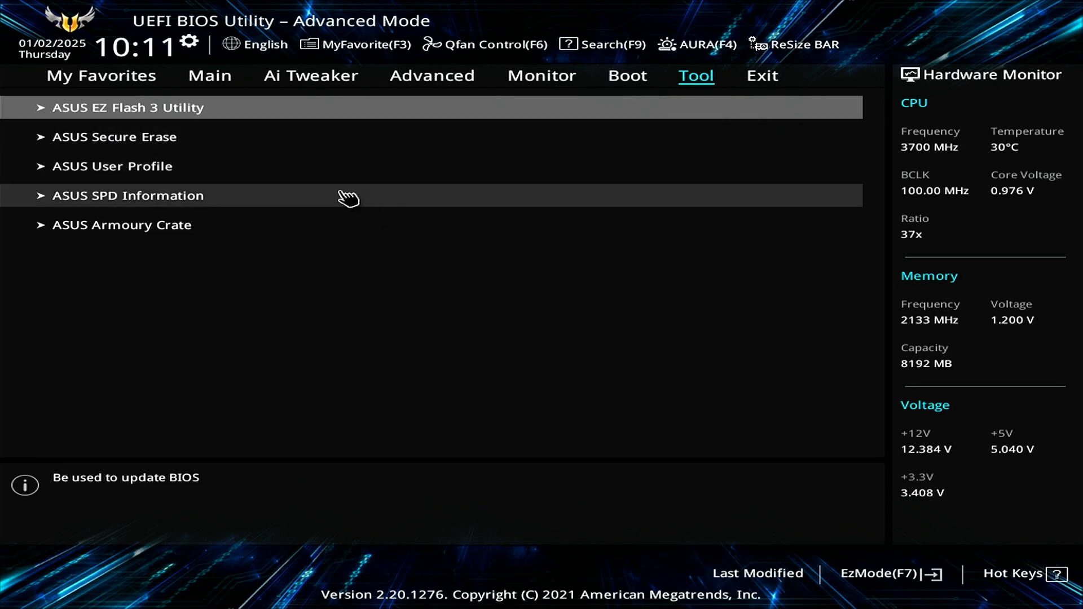
{"action": "left_click", "coordinate": [127, 194]}
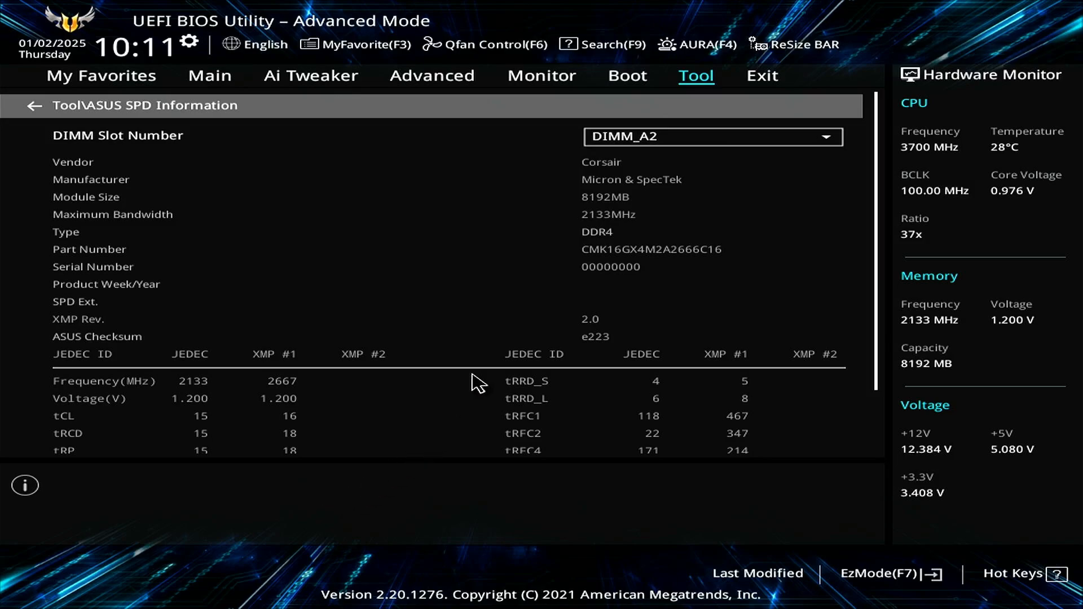
Save the XMP I settings with Save Changes & Reset and confirm.
{"action": "left_click", "coordinate": [762, 76]}
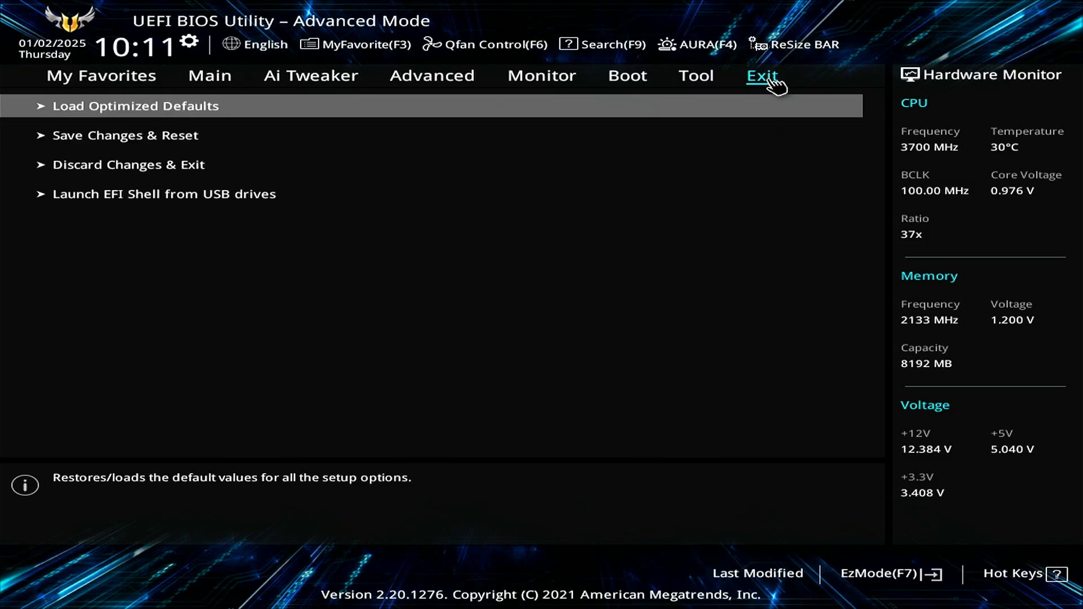
{"action": "mouse_move", "coordinate": [430, 147]}
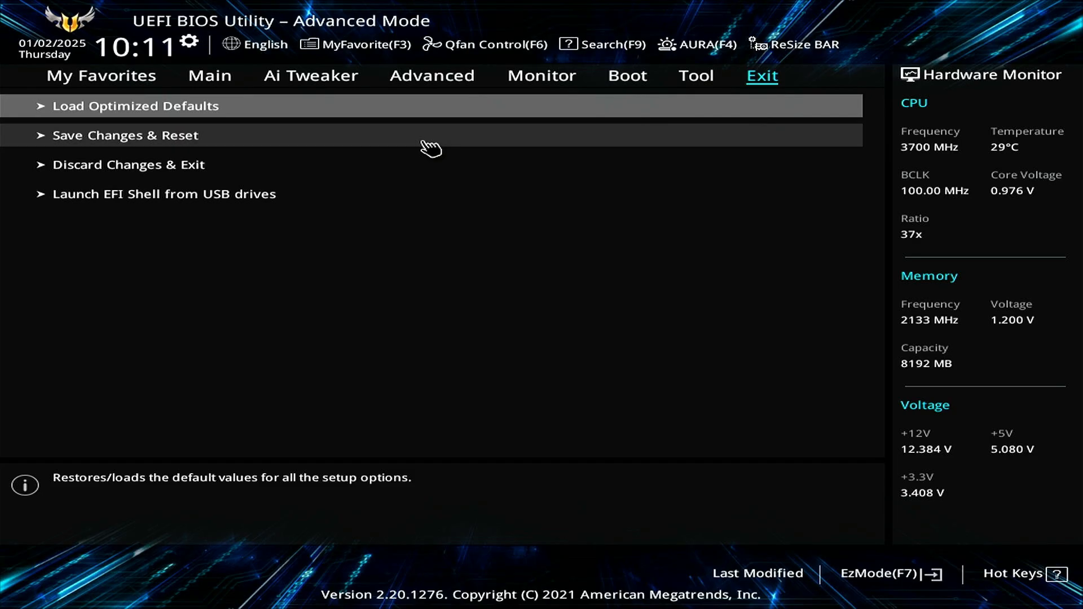
{"action": "left_click", "coordinate": [125, 135]}
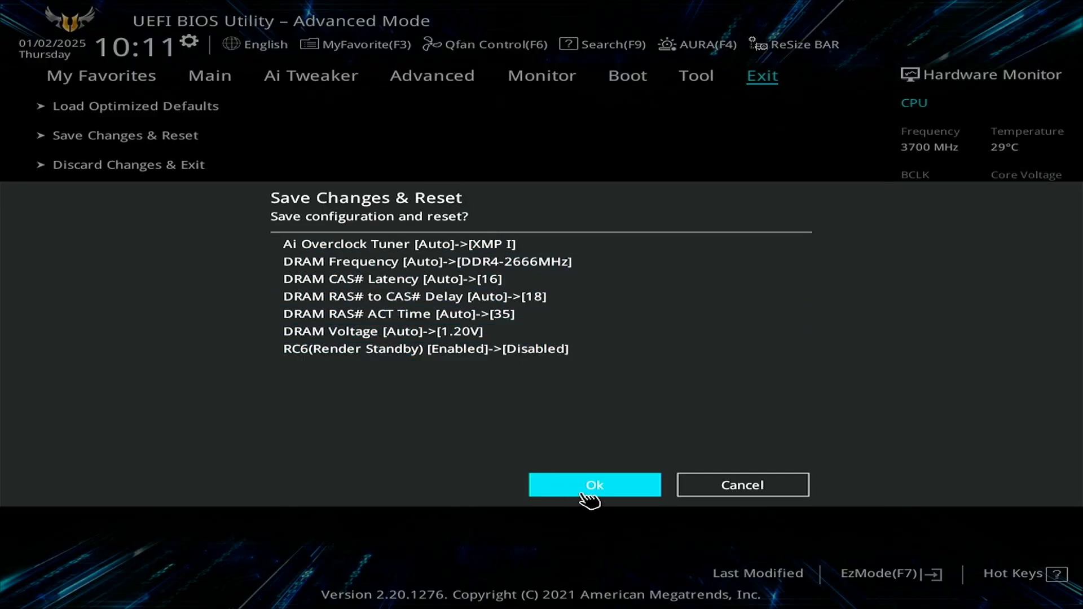
{"action": "left_click", "coordinate": [593, 484]}
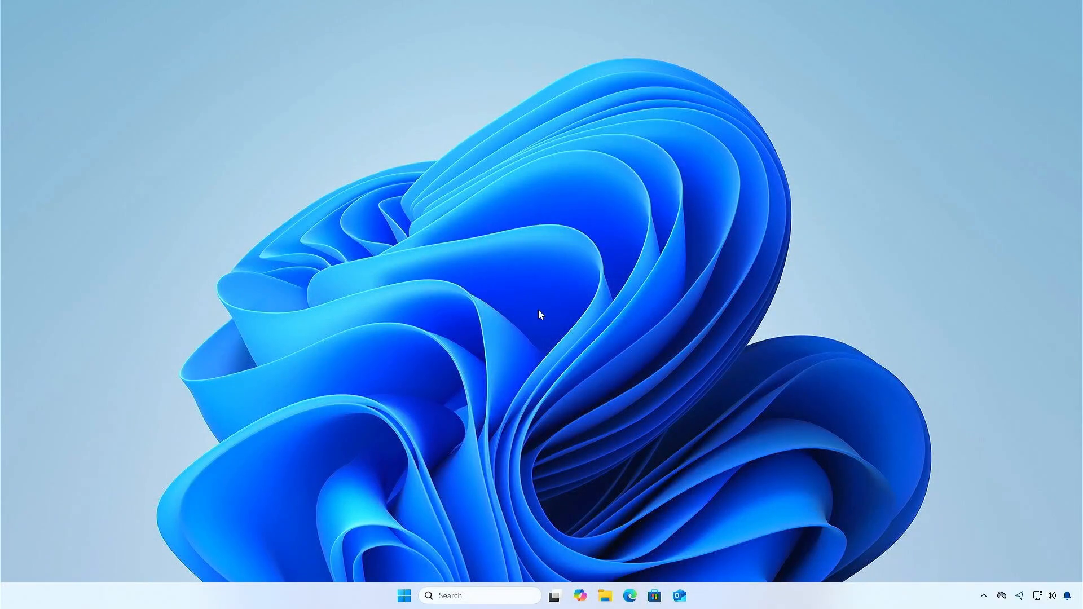
Reopen Task Manager from the taskbar menu and view the Processes page.
{"action": "right_click", "coordinate": [338, 595]}
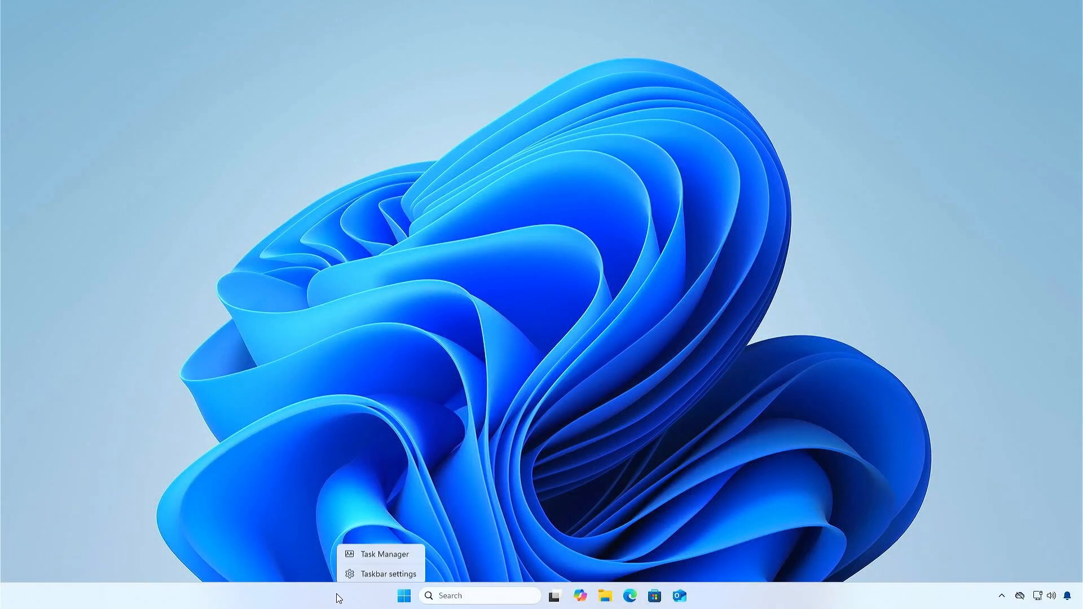
{"action": "left_click", "coordinate": [513, 483]}
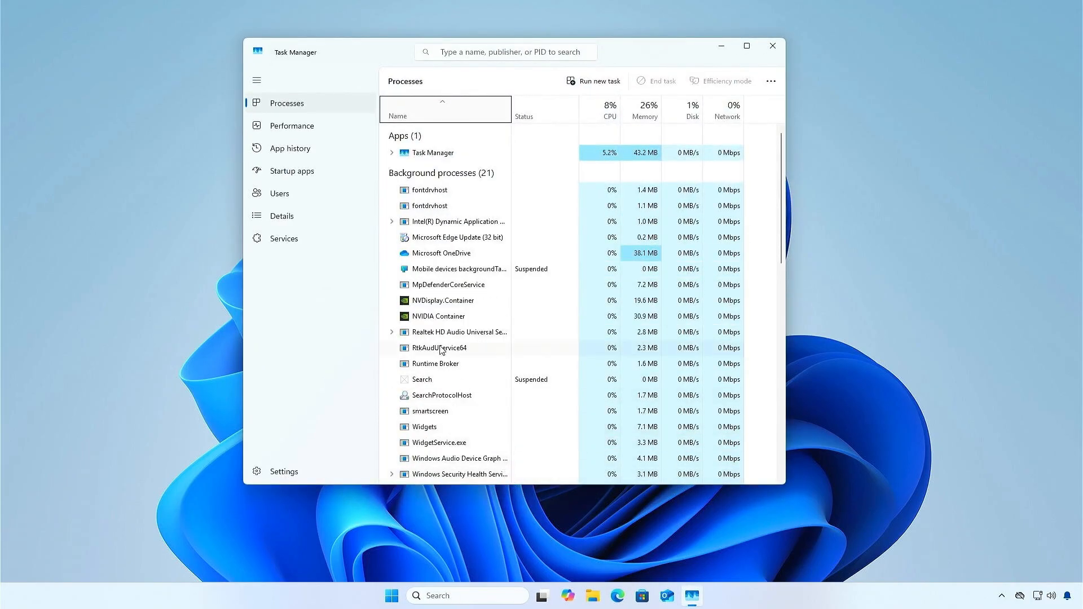
{"action": "left_click", "coordinate": [291, 125]}
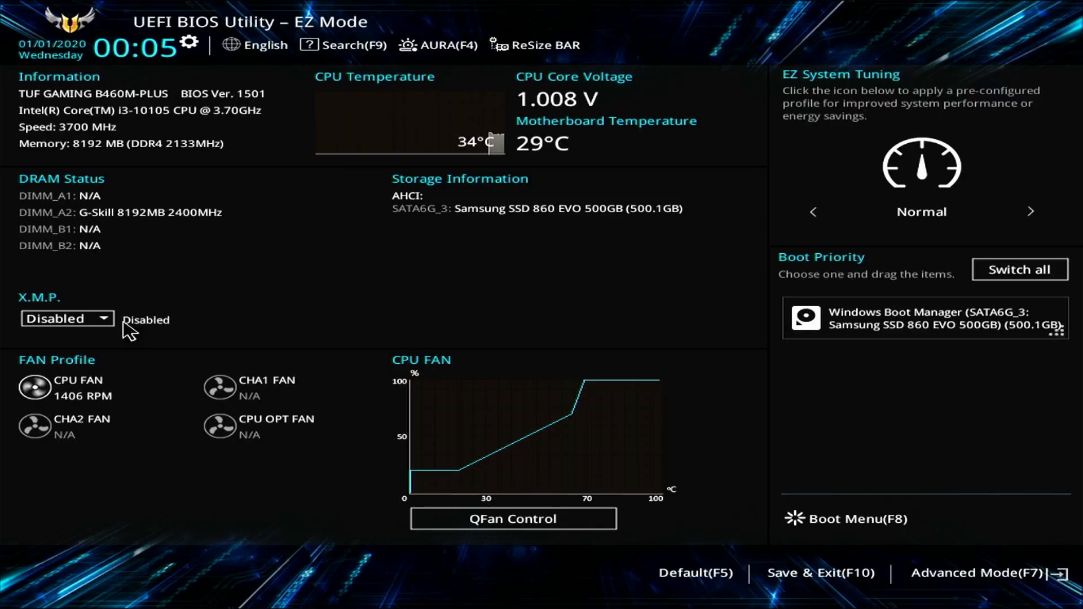
Confirm XMP offers only Disabled for the G-Skill 2400MHz module, then enter Advanced Mode.
{"action": "left_click", "coordinate": [67, 318]}
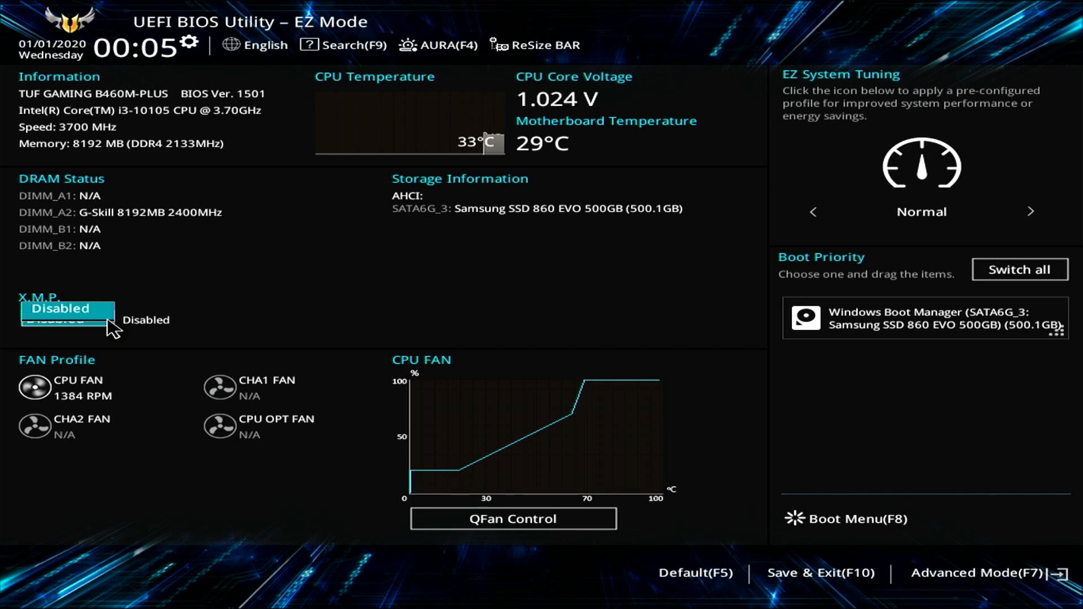
{"action": "mouse_move", "coordinate": [215, 277]}
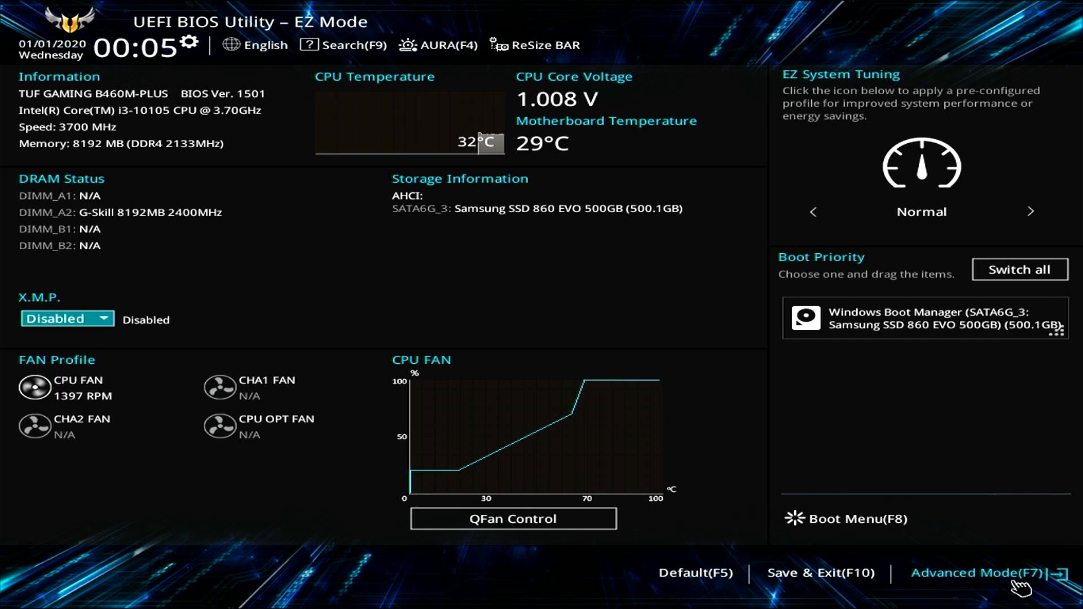
{"action": "left_click", "coordinate": [986, 573]}
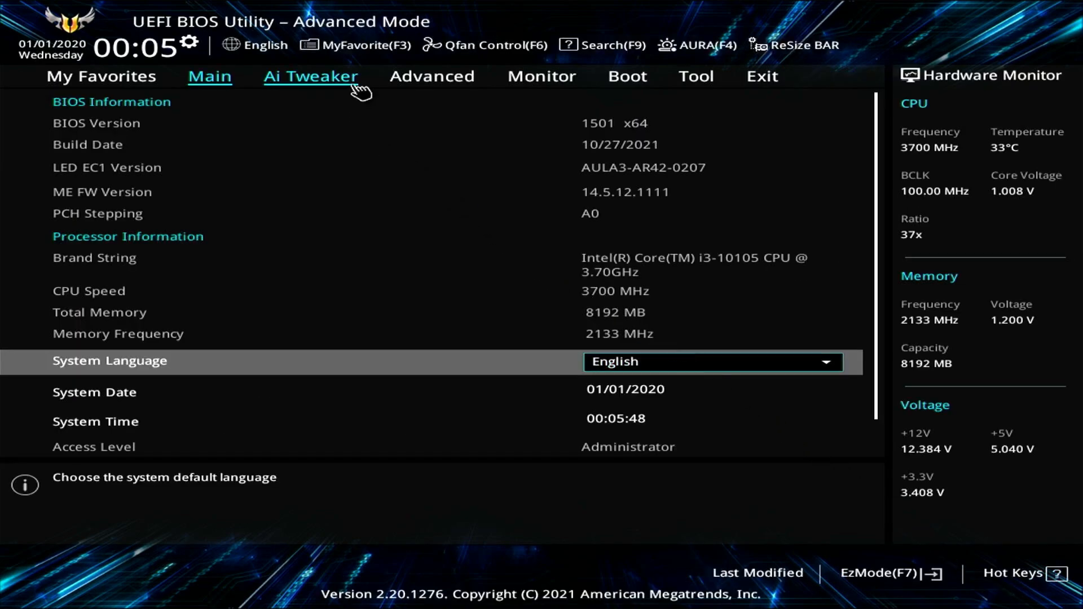
Visit Ai Tweaker, then view the memory module's ASUS SPD Information under Tool.
{"action": "left_click", "coordinate": [310, 77]}
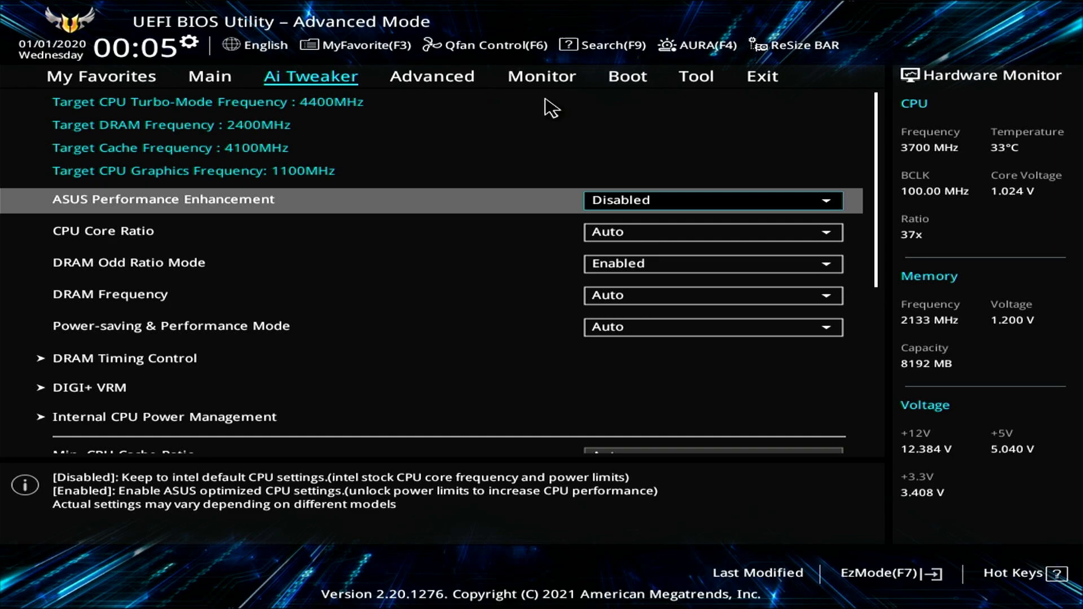
{"action": "left_click", "coordinate": [696, 76]}
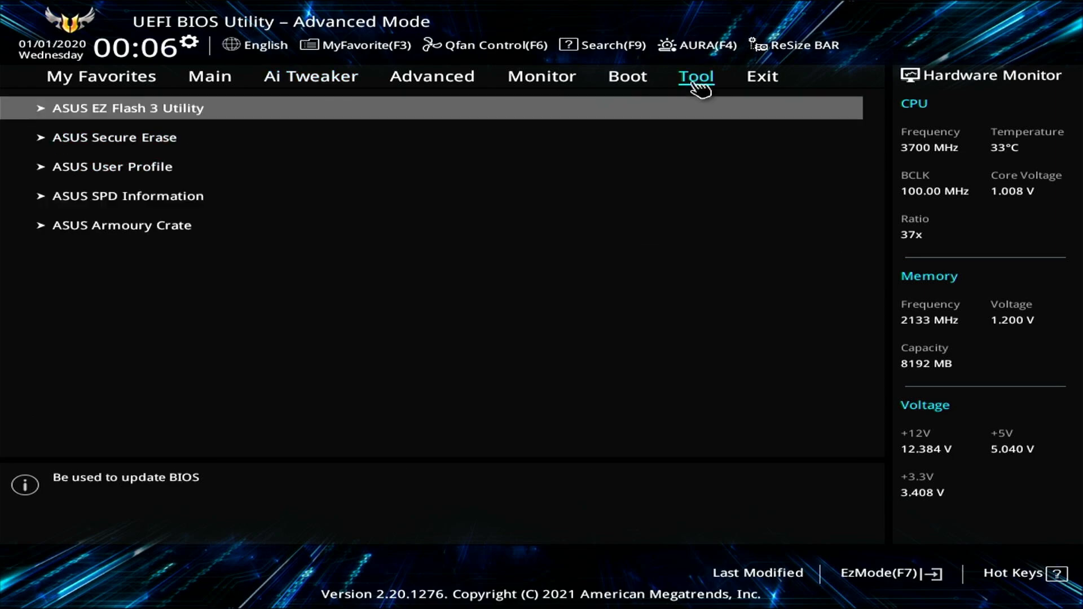
{"action": "mouse_move", "coordinate": [439, 206]}
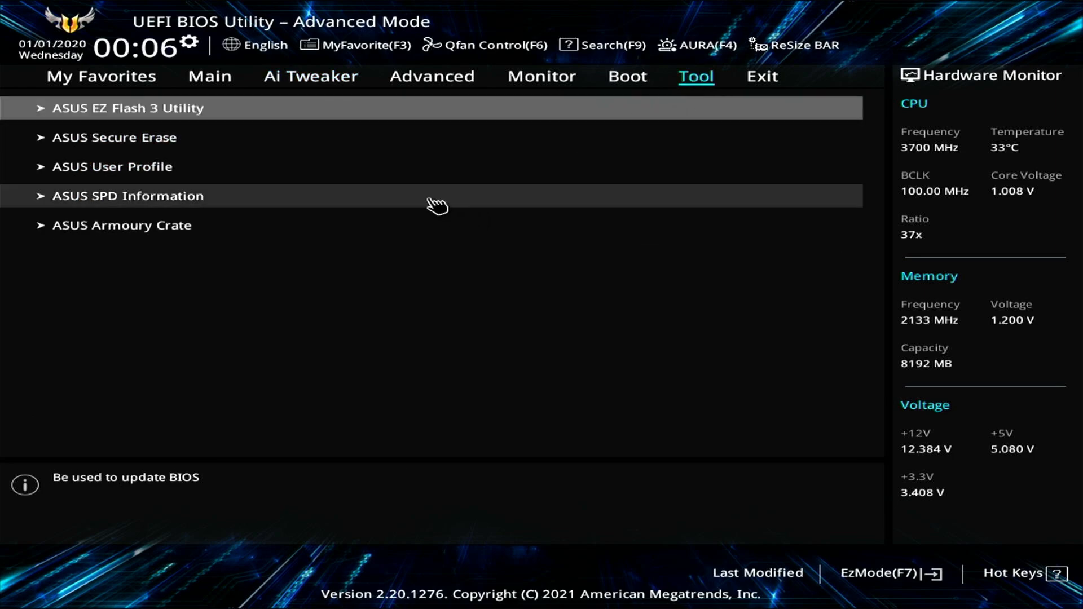
{"action": "left_click", "coordinate": [127, 196]}
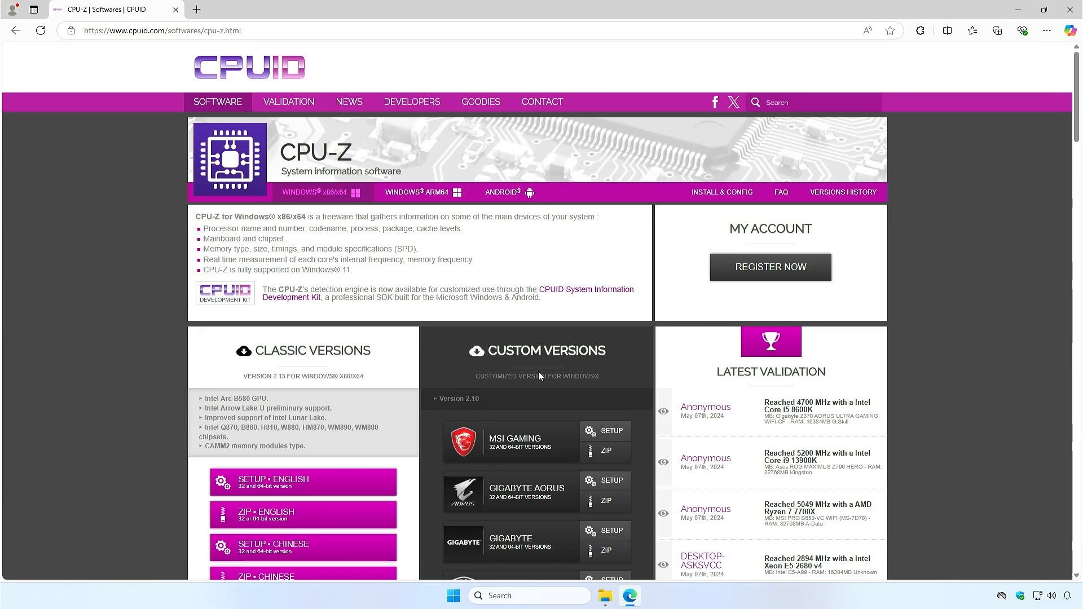
Close the Edge window showing the CPUID CPU-Z download page.
{"action": "left_click", "coordinate": [302, 513]}
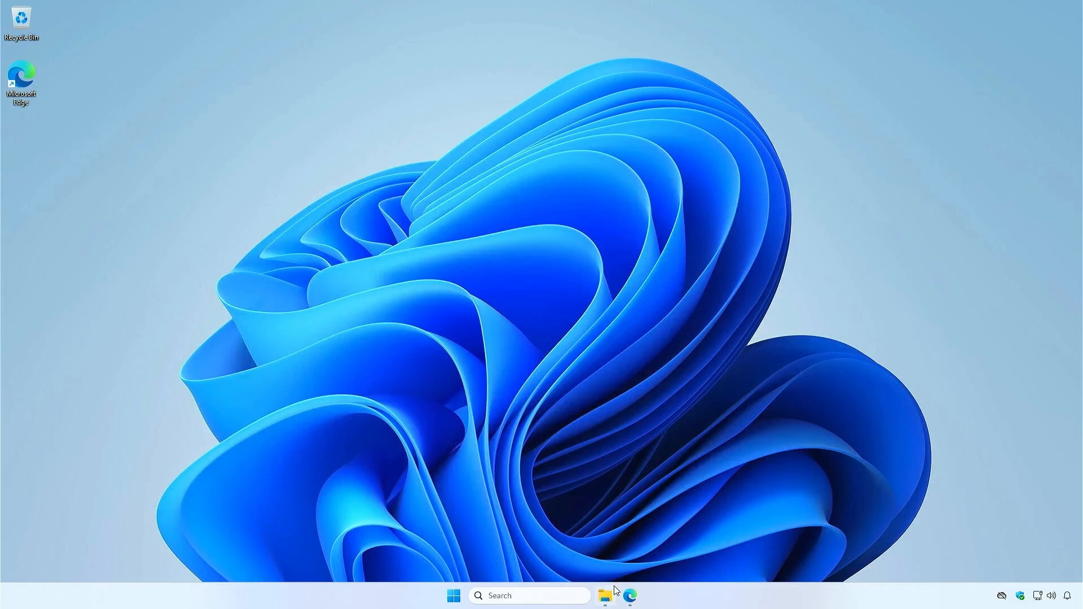
Run cpuz_x64.exe from the CPU-Z folder to view the Core i3-10105 details.
{"action": "left_click", "coordinate": [604, 596]}
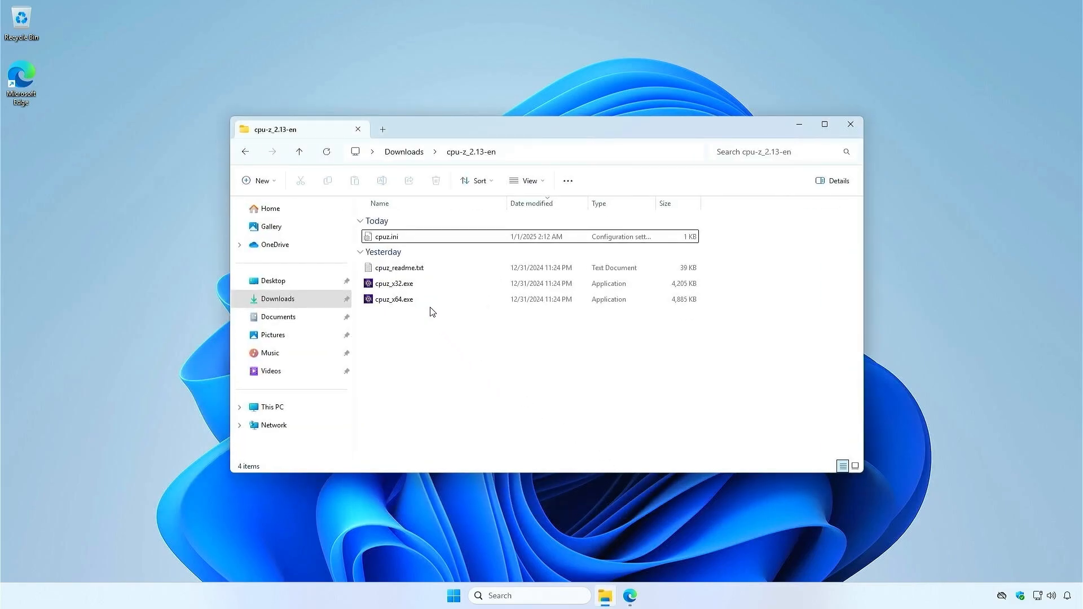
{"action": "double_click", "coordinate": [394, 299]}
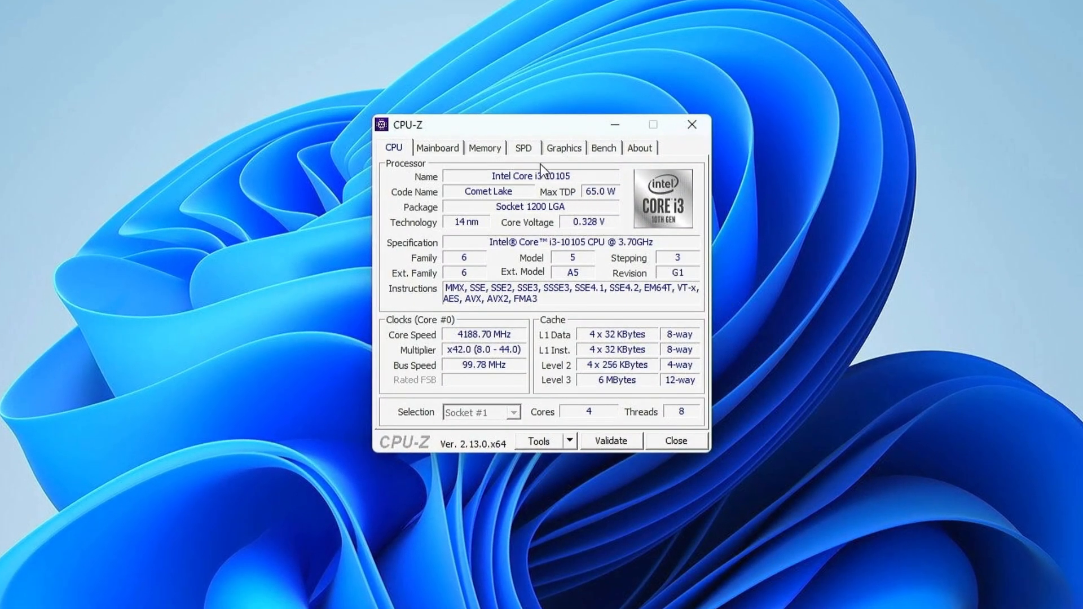
{"action": "left_click", "coordinate": [522, 147]}
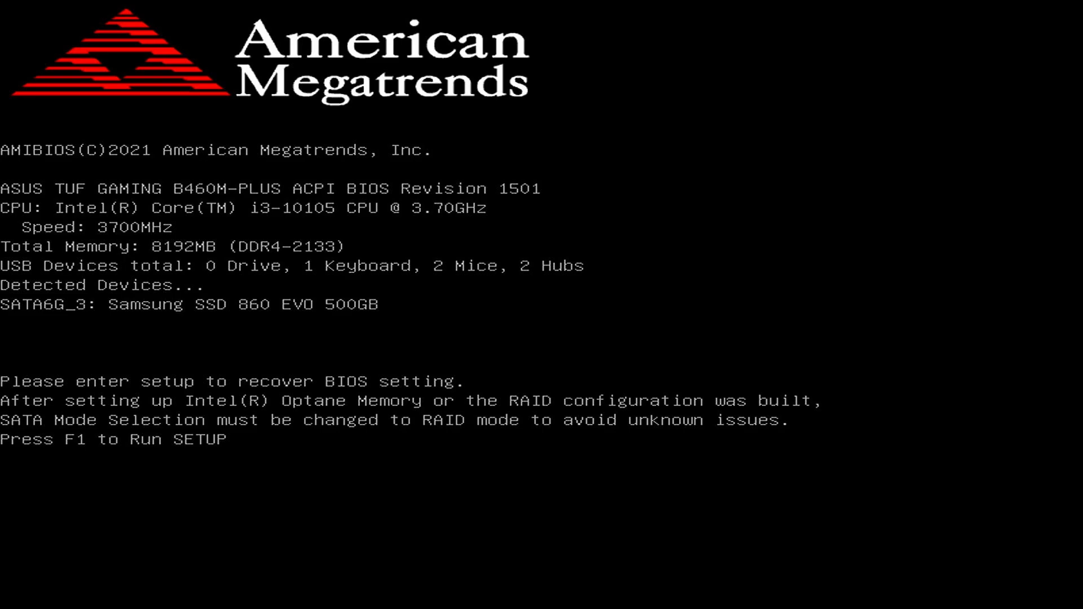
Enter BIOS setup with F1 and show the Exit page in Advanced Mode.
{"action": "key", "text": "f1"}
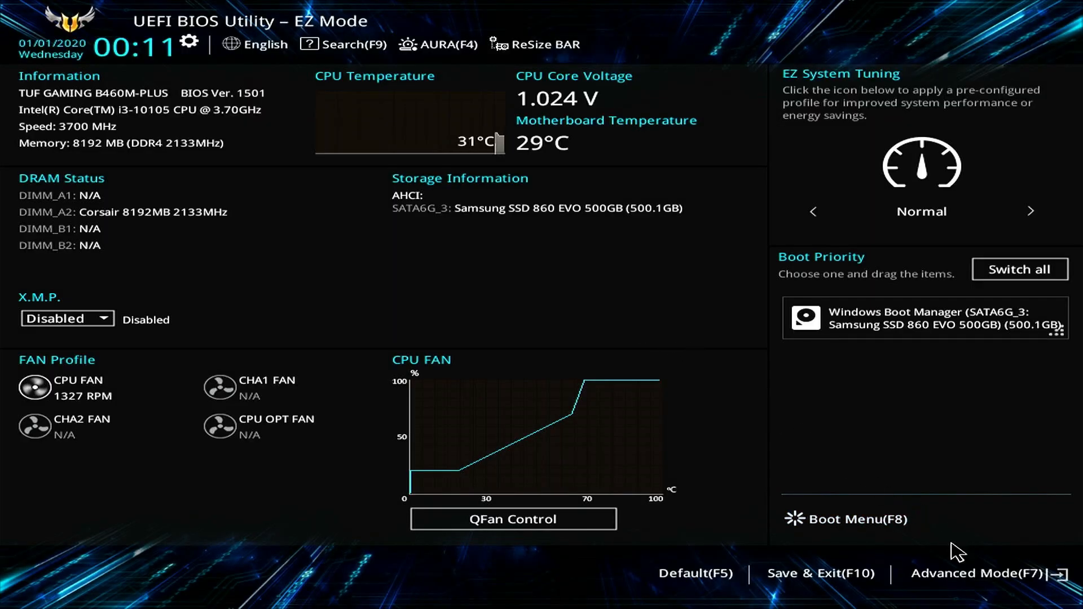
{"action": "left_click", "coordinate": [974, 573]}
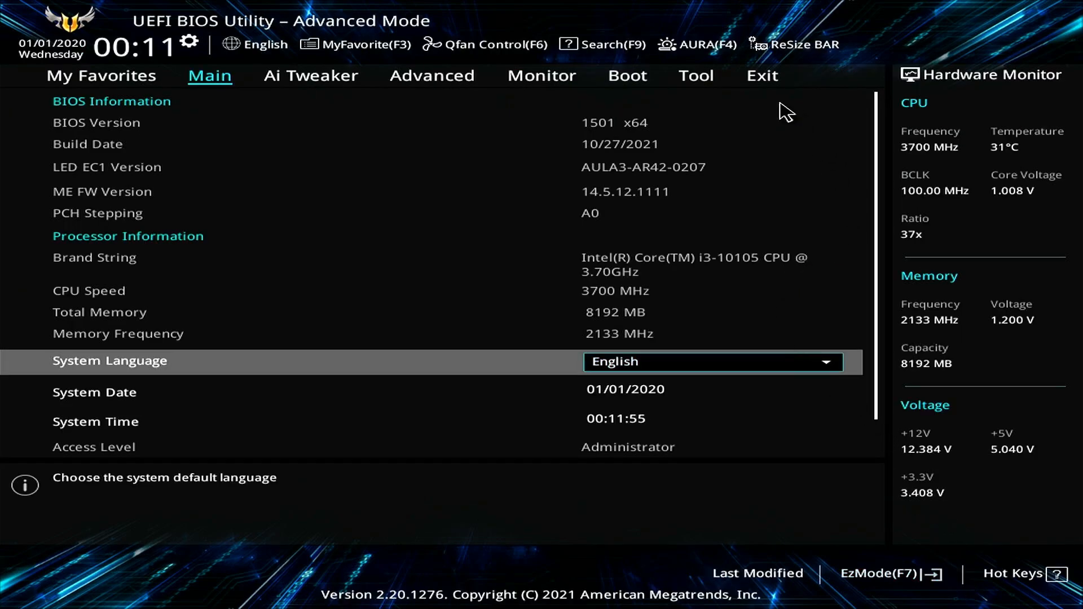
{"action": "left_click", "coordinate": [761, 76]}
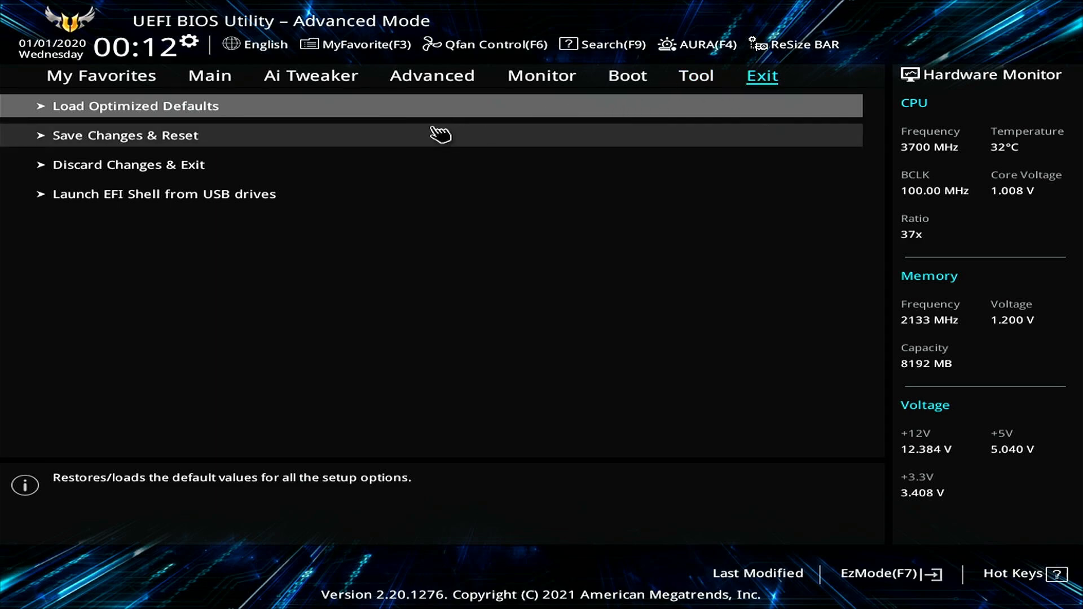
{"action": "mouse_move", "coordinate": [262, 112]}
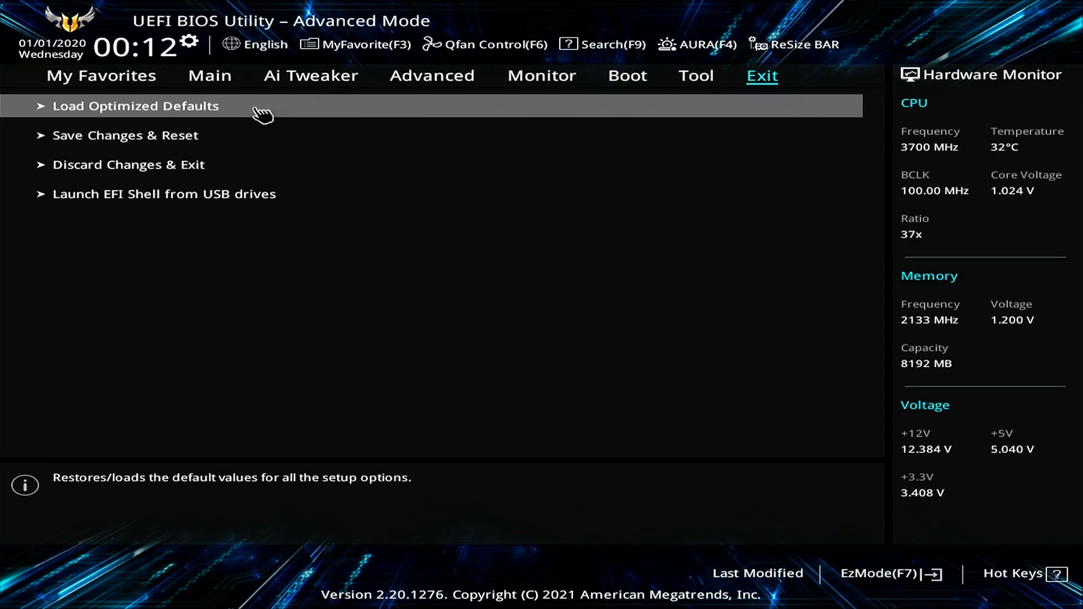
Load the optimized BIOS defaults.
{"action": "left_click", "coordinate": [135, 105]}
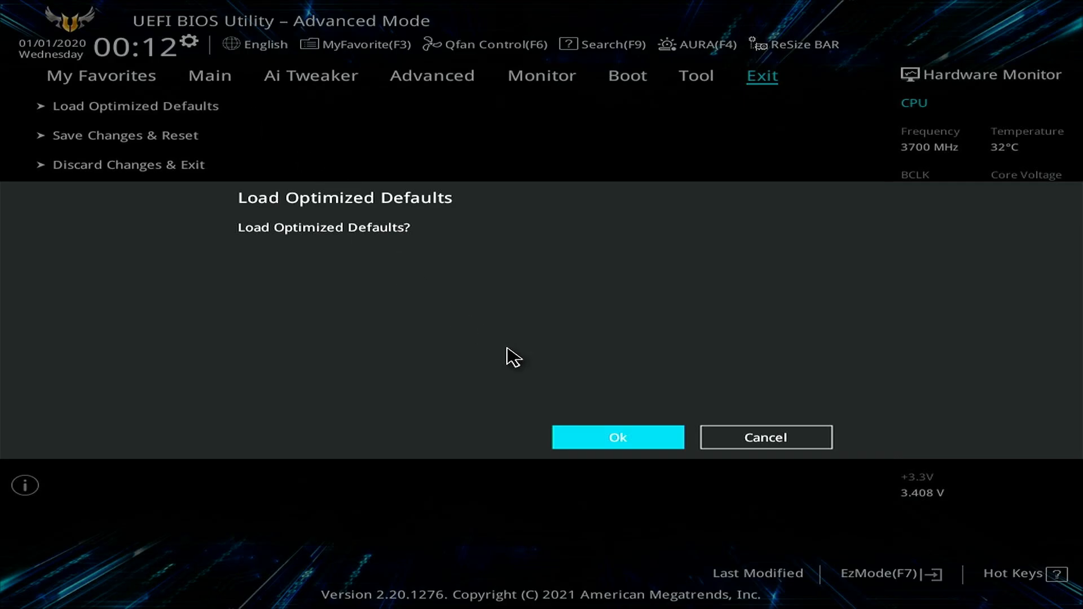
{"action": "left_click", "coordinate": [616, 437]}
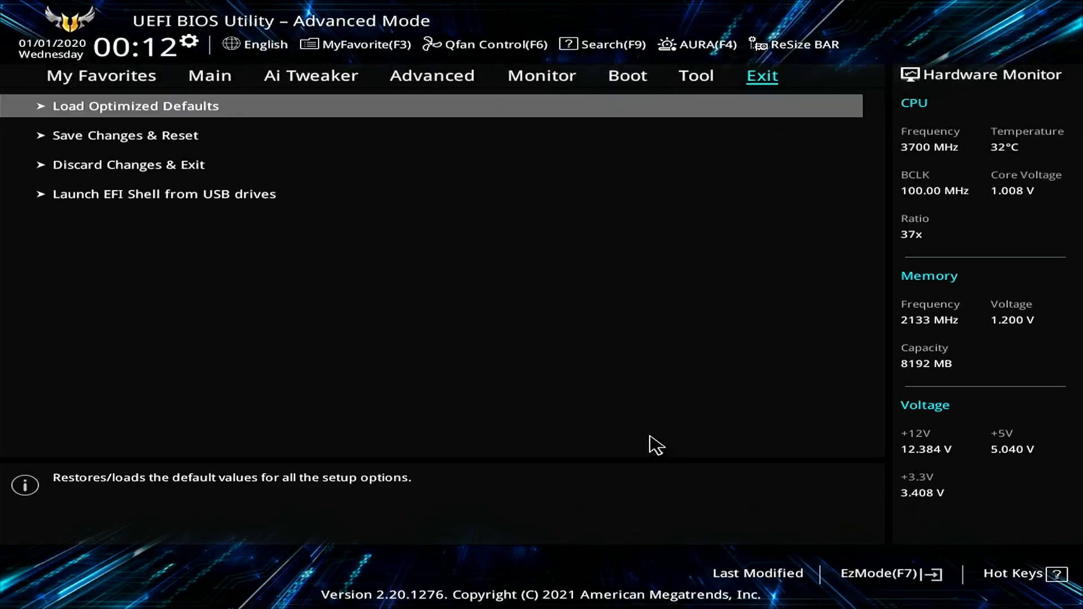
{"action": "mouse_move", "coordinate": [225, 162]}
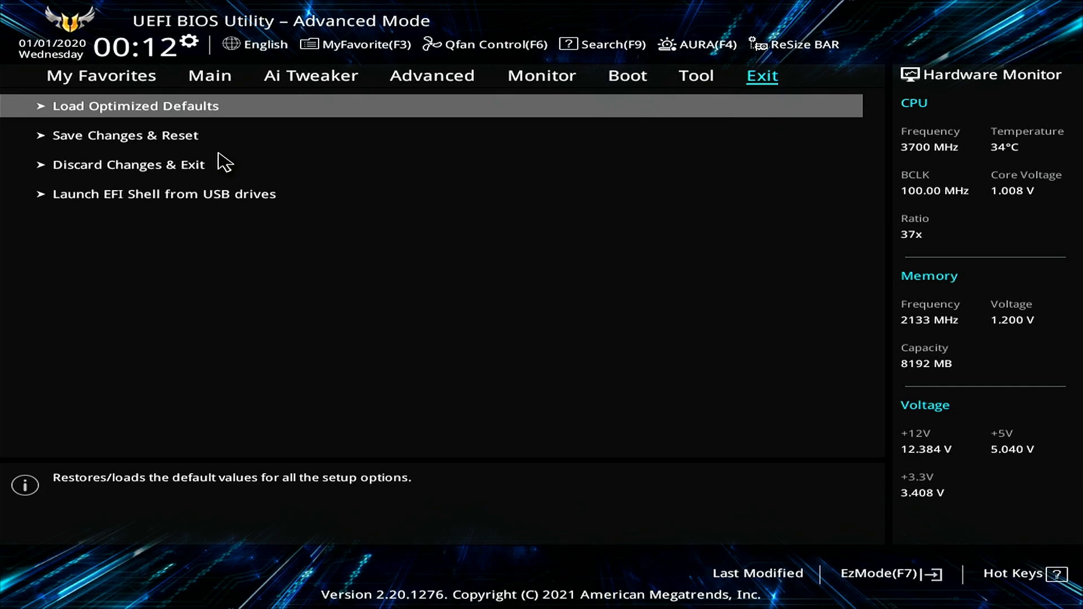
Save the defaults and reset the machine.
{"action": "left_click", "coordinate": [125, 135]}
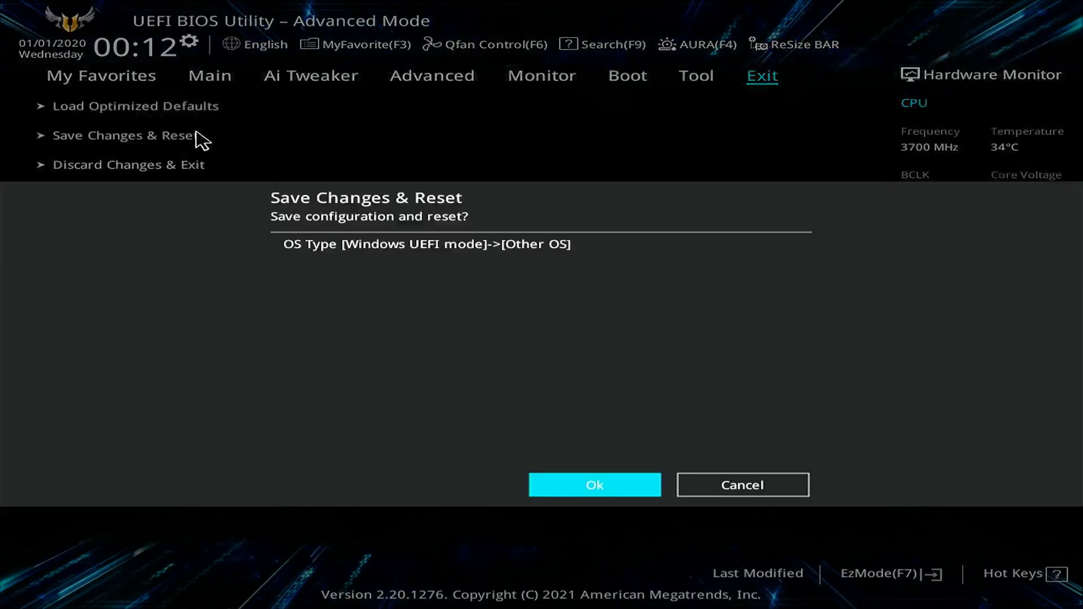
{"action": "mouse_move", "coordinate": [648, 462]}
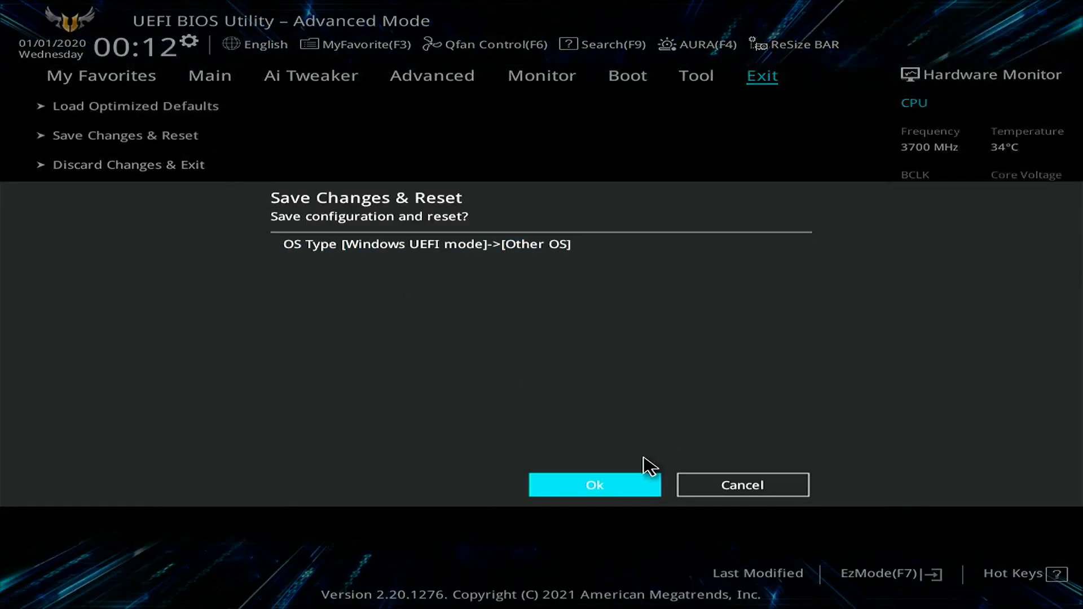
{"action": "left_click", "coordinate": [593, 484]}
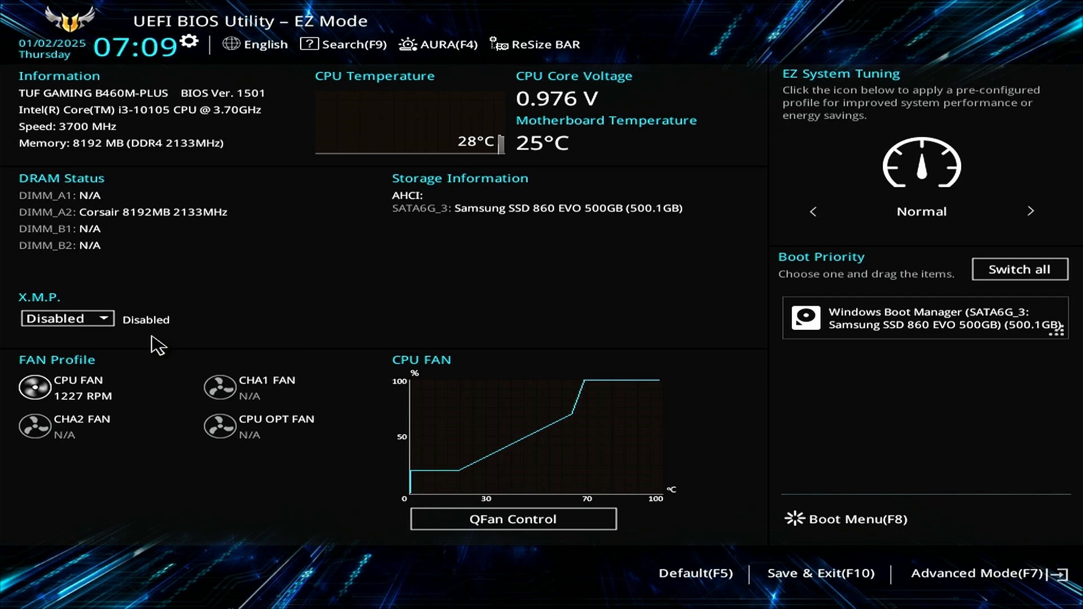
Enable the XMP DDR4-2667 profile in EZ Mode, then enter Advanced Mode.
{"action": "left_click", "coordinate": [67, 318]}
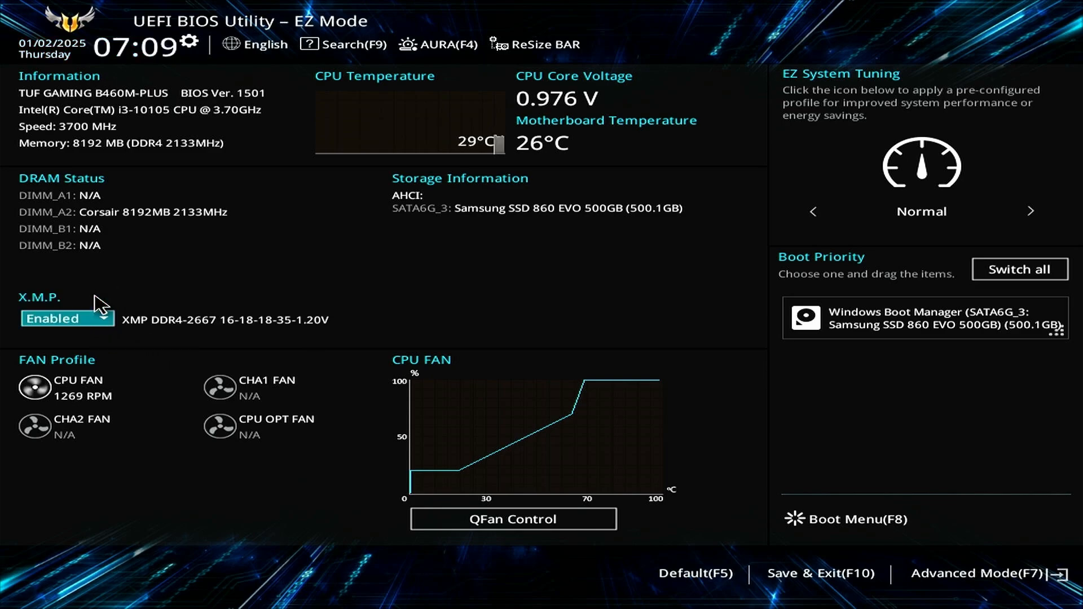
{"action": "mouse_move", "coordinate": [467, 268]}
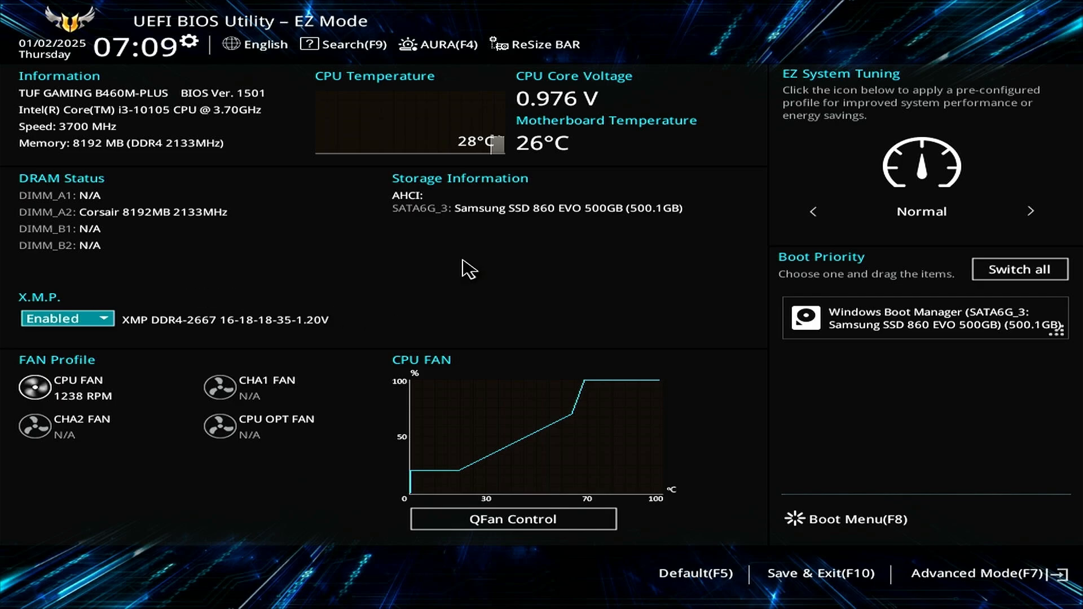
{"action": "mouse_move", "coordinate": [994, 573]}
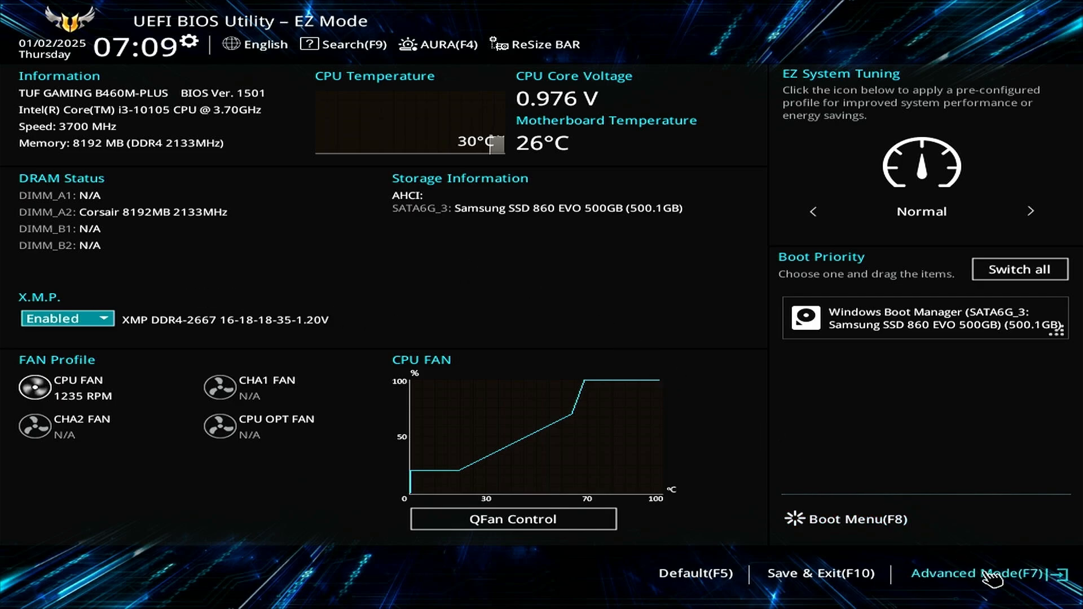
{"action": "left_click", "coordinate": [974, 573]}
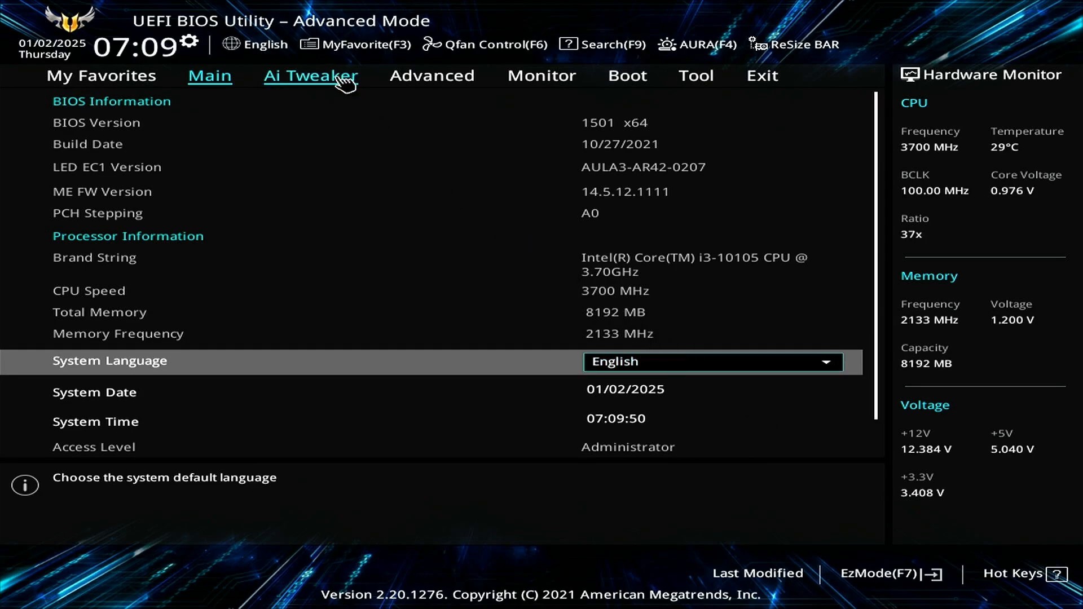
In Ai Tweaker, set DRAM Frequency to DDR4-2400MHz.
{"action": "left_click", "coordinate": [310, 75]}
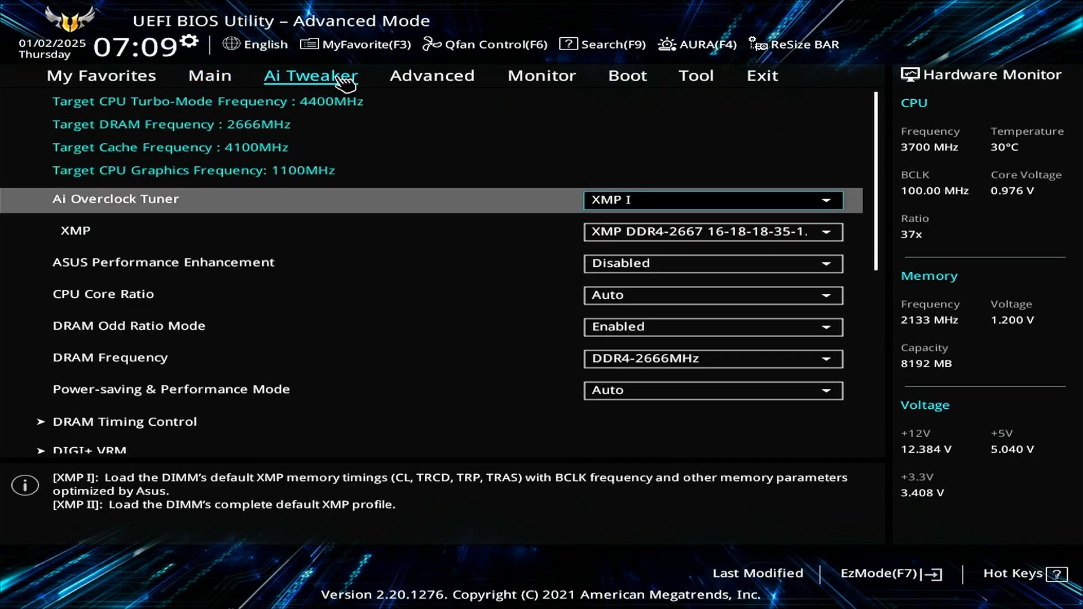
{"action": "mouse_move", "coordinate": [750, 367]}
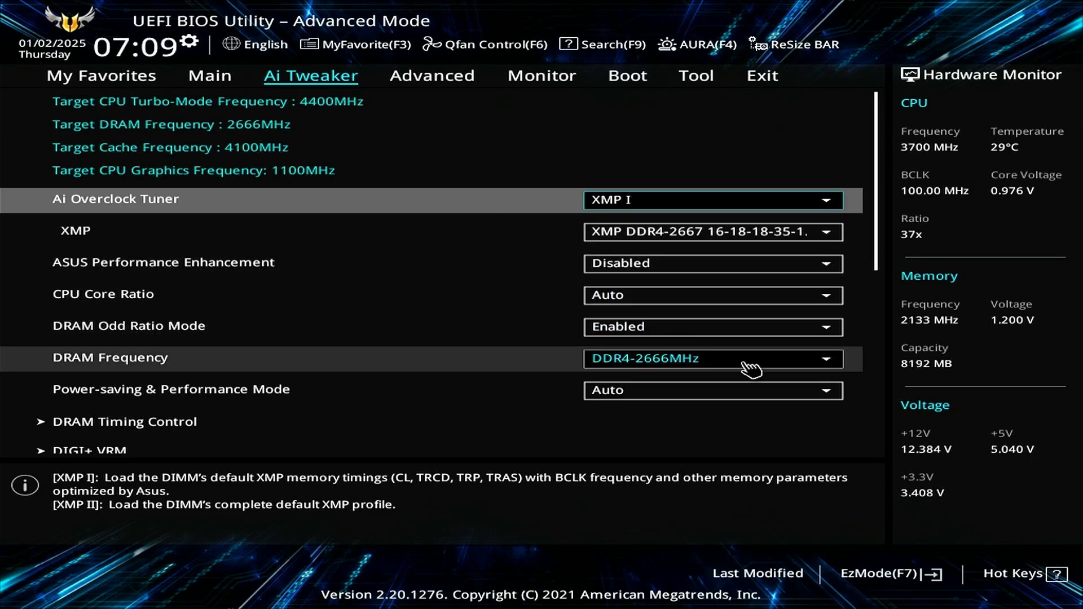
{"action": "left_click", "coordinate": [711, 357]}
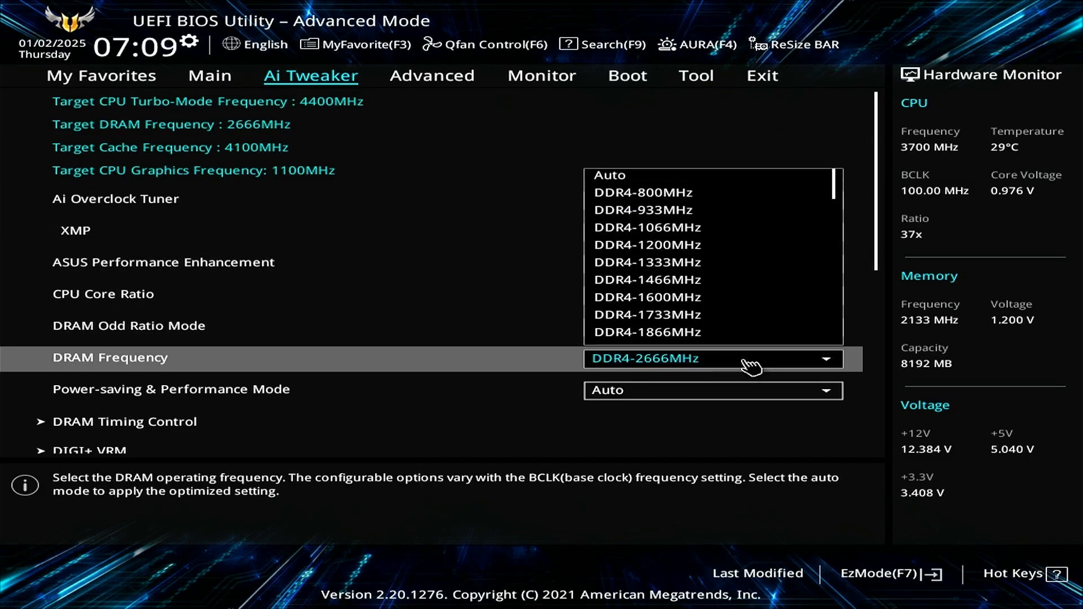
{"action": "mouse_move", "coordinate": [714, 315]}
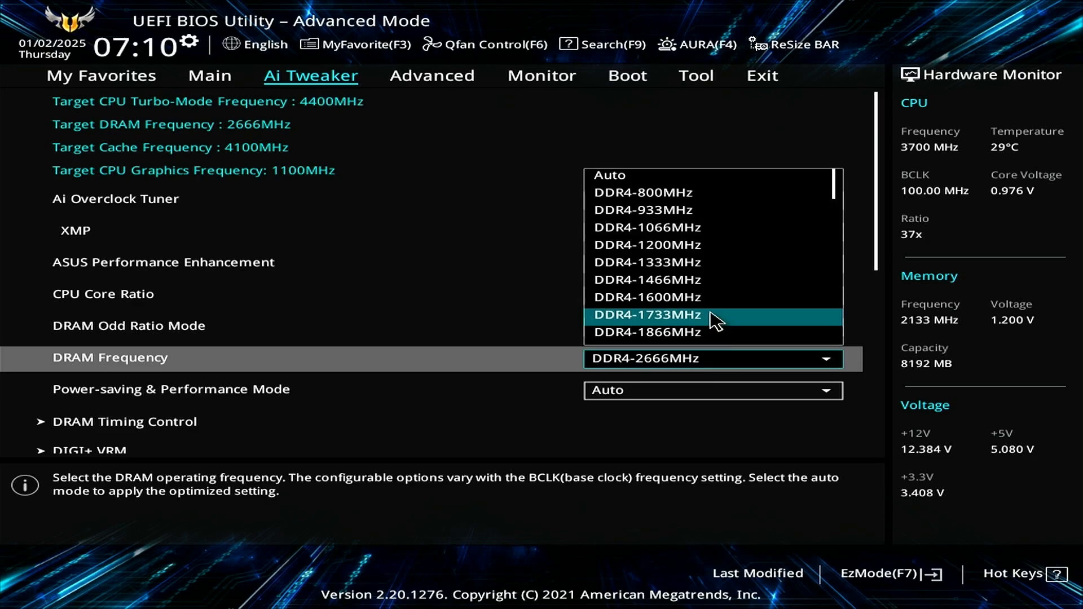
{"action": "scroll", "scroll_direction": "down", "scroll_amount": 3}
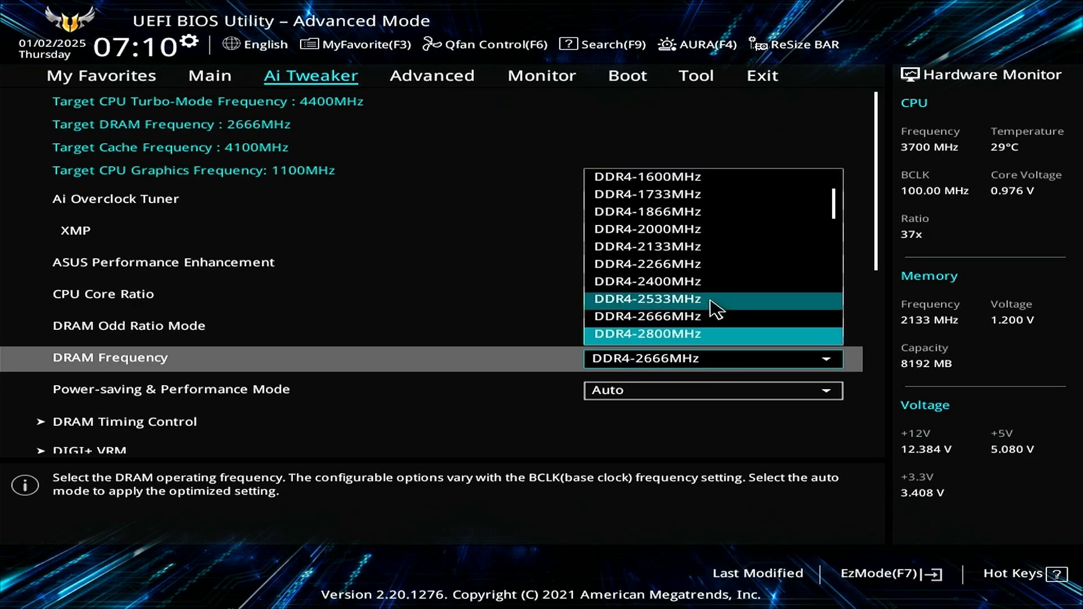
{"action": "mouse_move", "coordinate": [723, 280]}
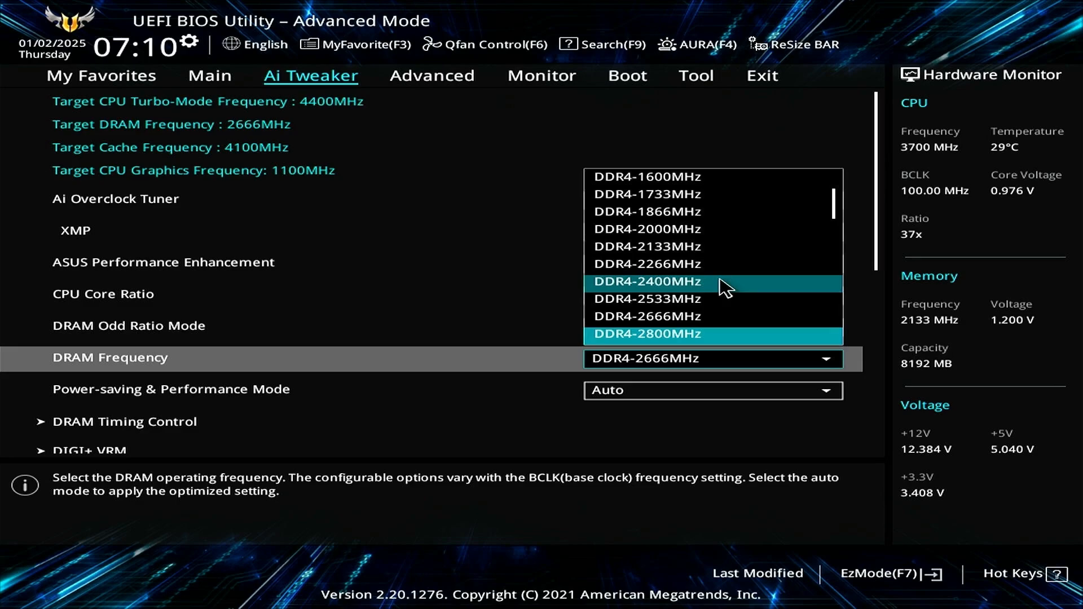
{"action": "left_click", "coordinate": [646, 281]}
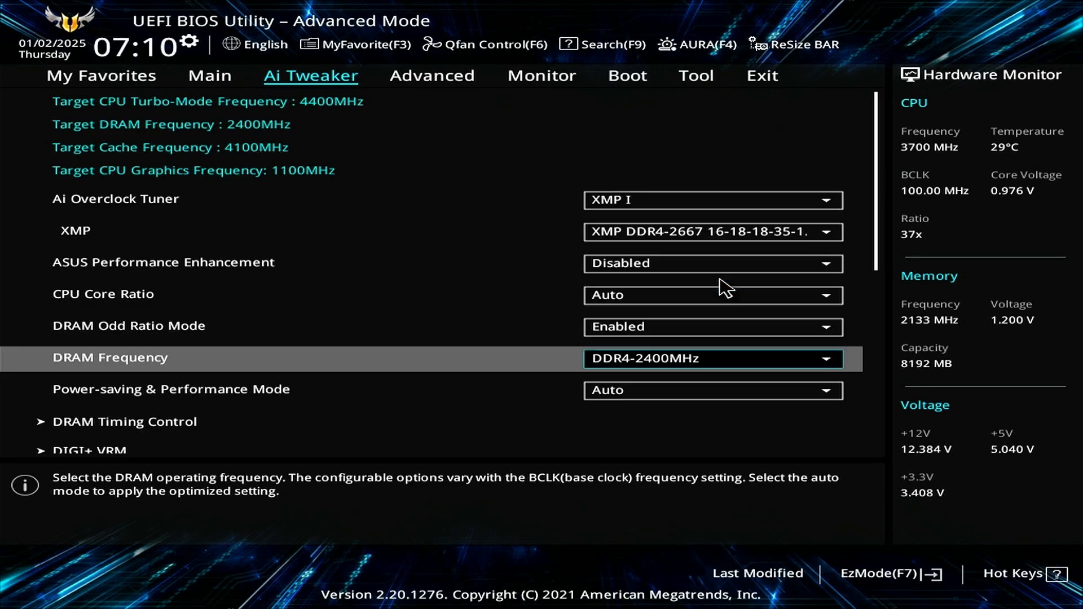
{"action": "mouse_move", "coordinate": [762, 76]}
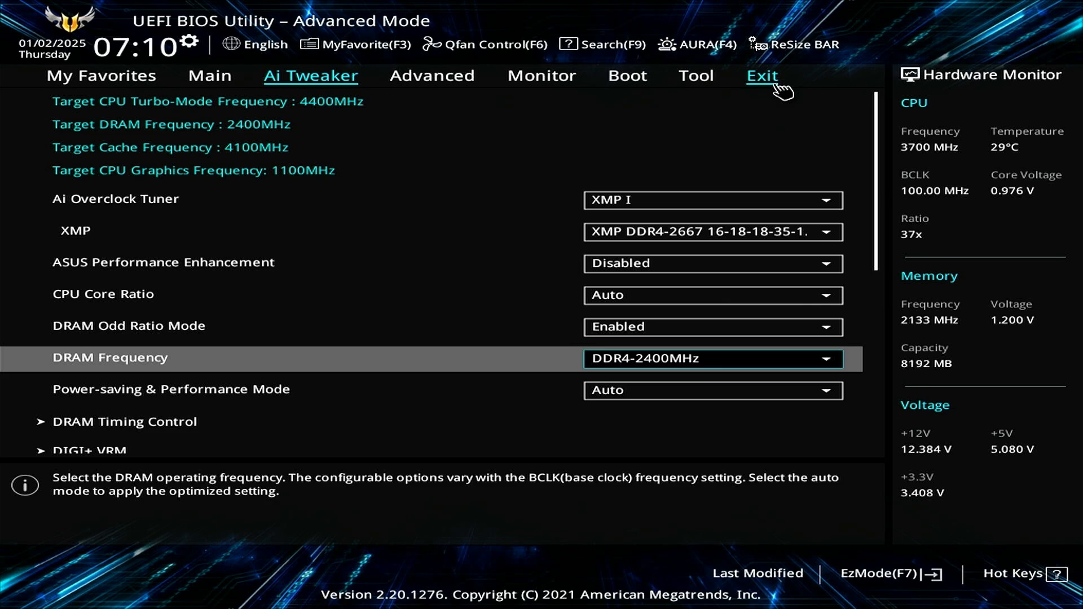
Save the XMP I and DDR4-2400MHz changes and reset from the Exit tab.
{"action": "left_click", "coordinate": [760, 77]}
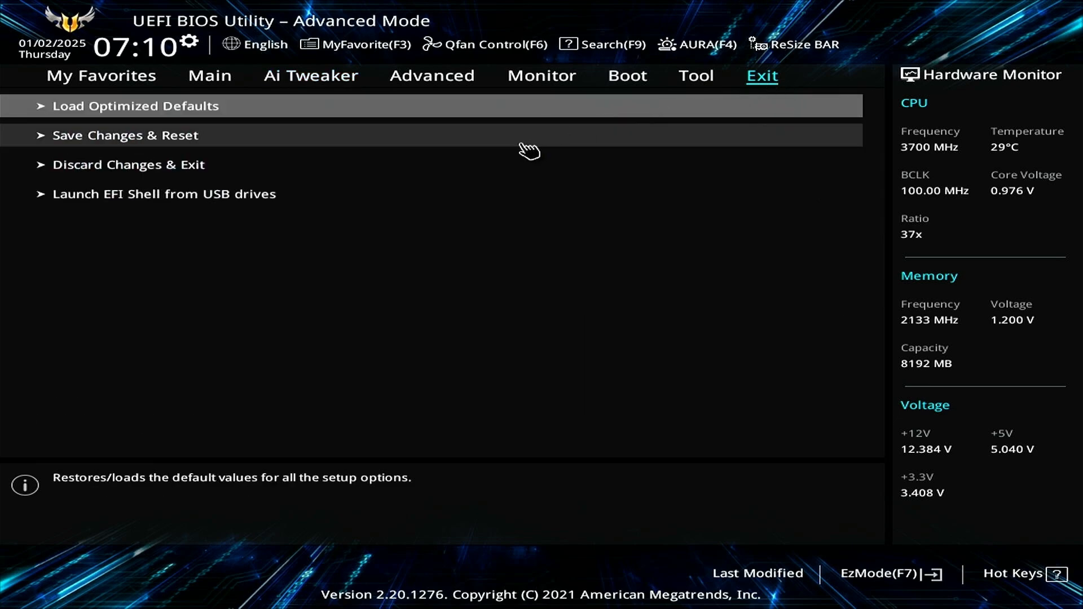
{"action": "mouse_move", "coordinate": [480, 145]}
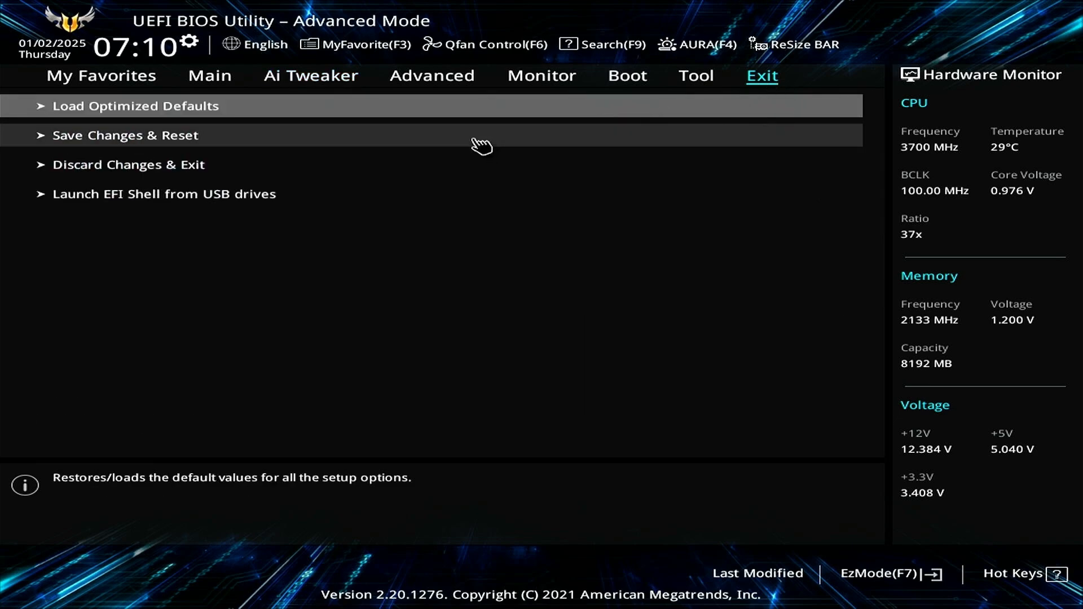
{"action": "left_click", "coordinate": [125, 135]}
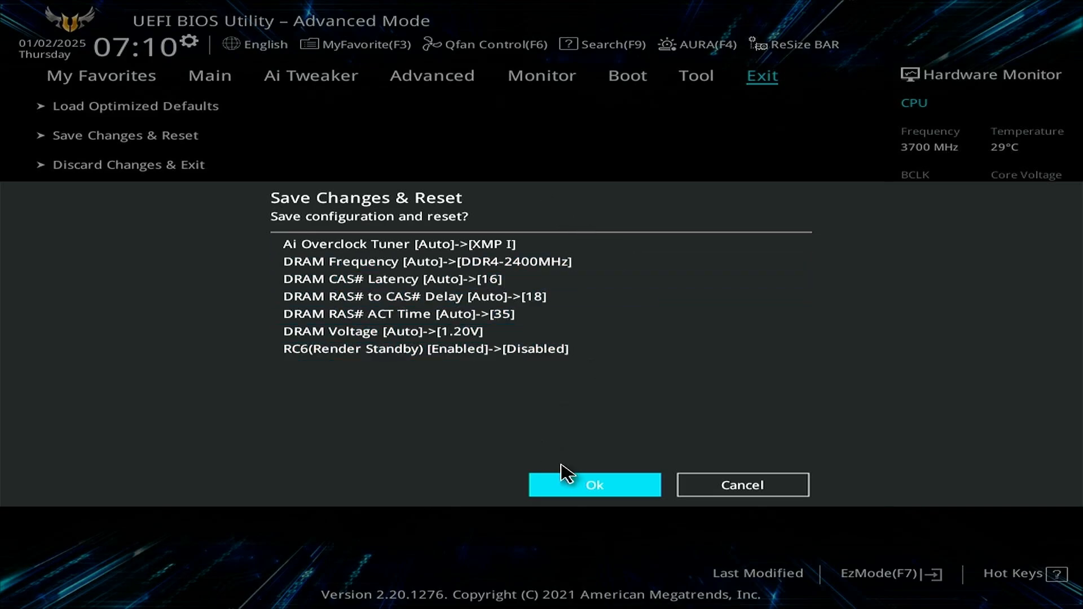
{"action": "left_click", "coordinate": [594, 484]}
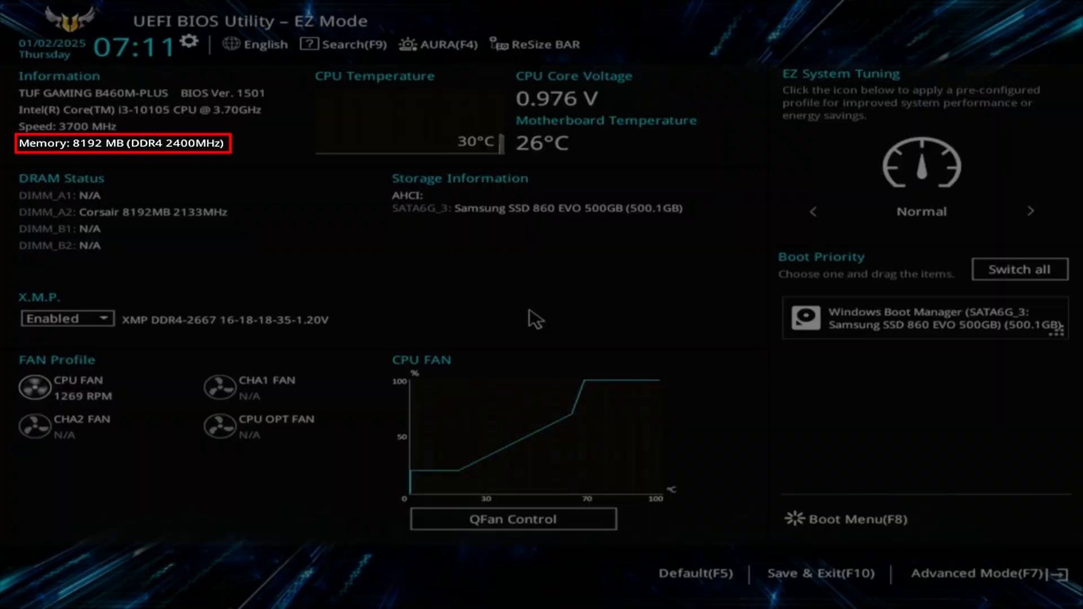
{"action": "mouse_move", "coordinate": [246, 157]}
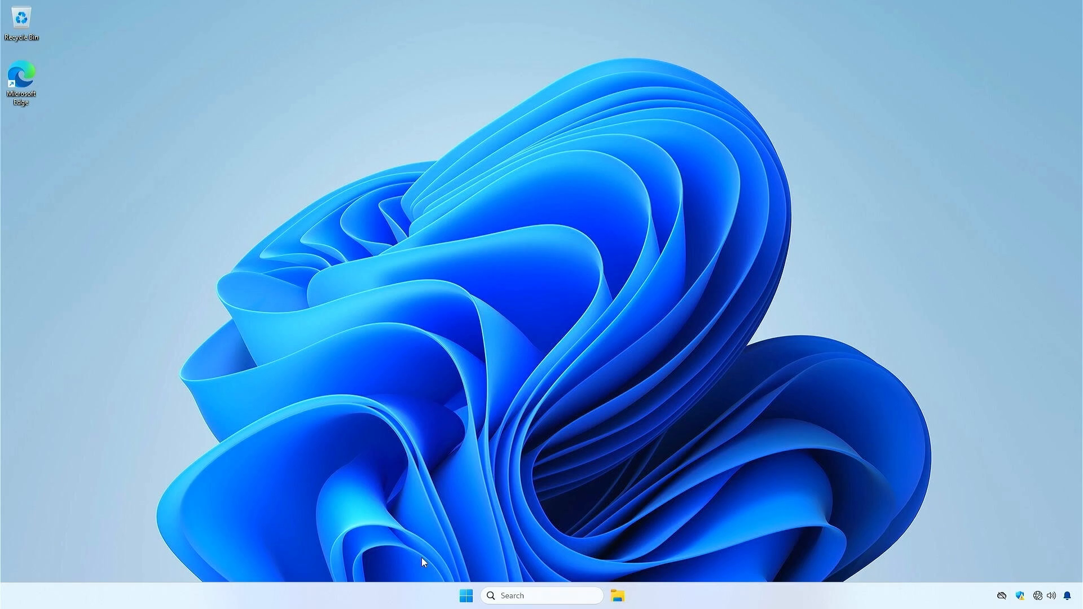
Launch Task Manager from the taskbar and view memory speed on the Performance page.
{"action": "right_click", "coordinate": [414, 587]}
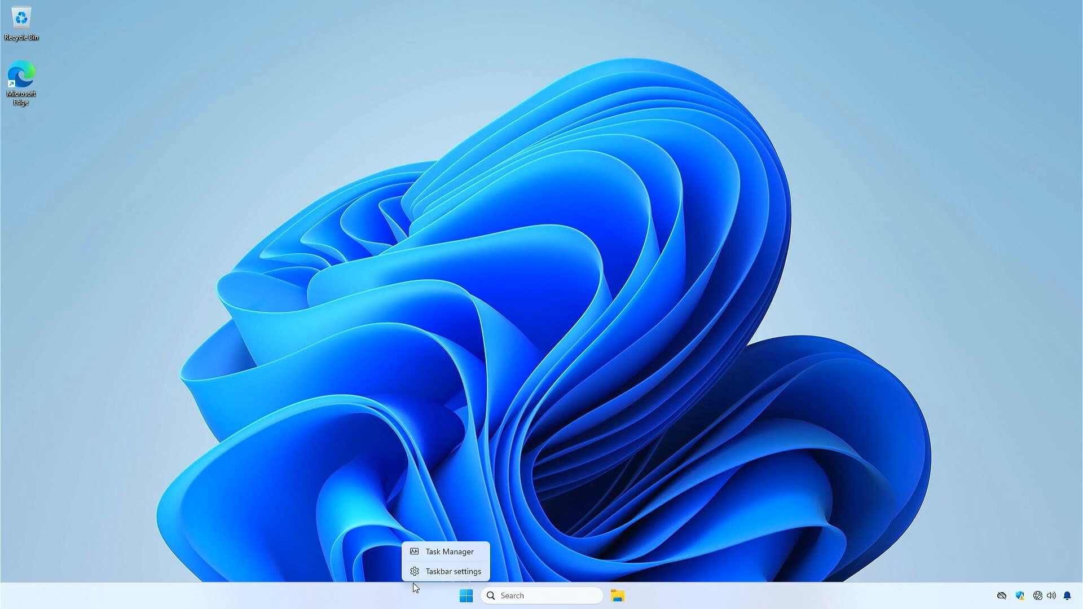
{"action": "left_click", "coordinate": [449, 551]}
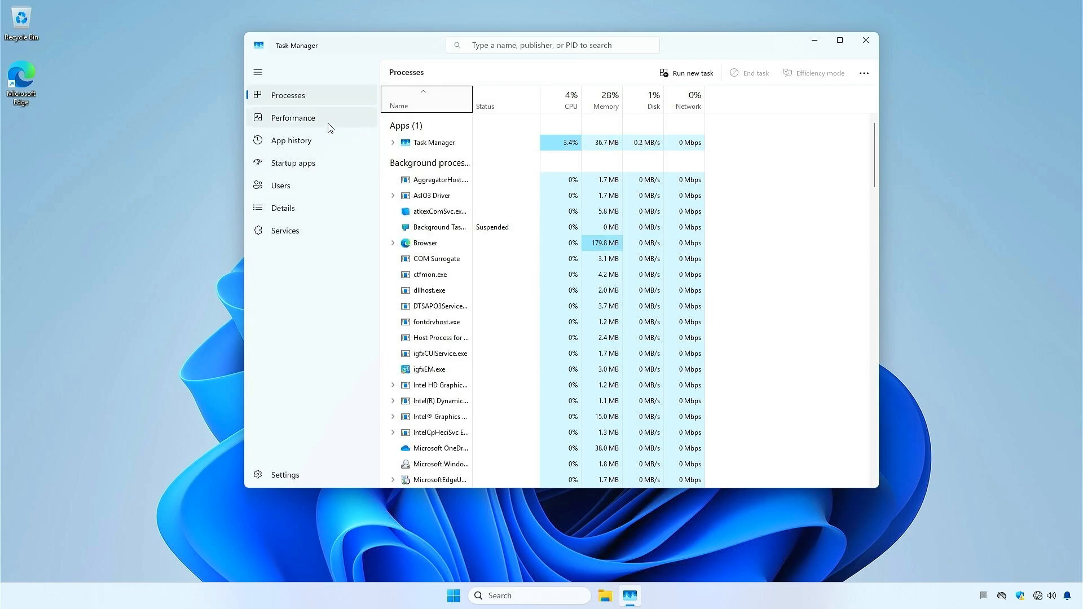
{"action": "left_click", "coordinate": [292, 117]}
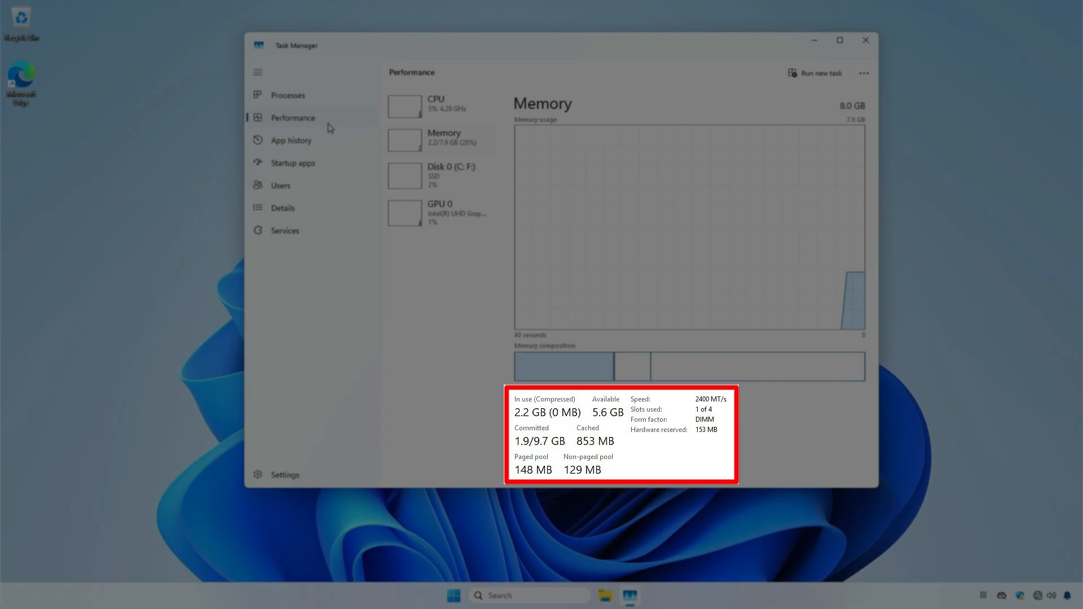